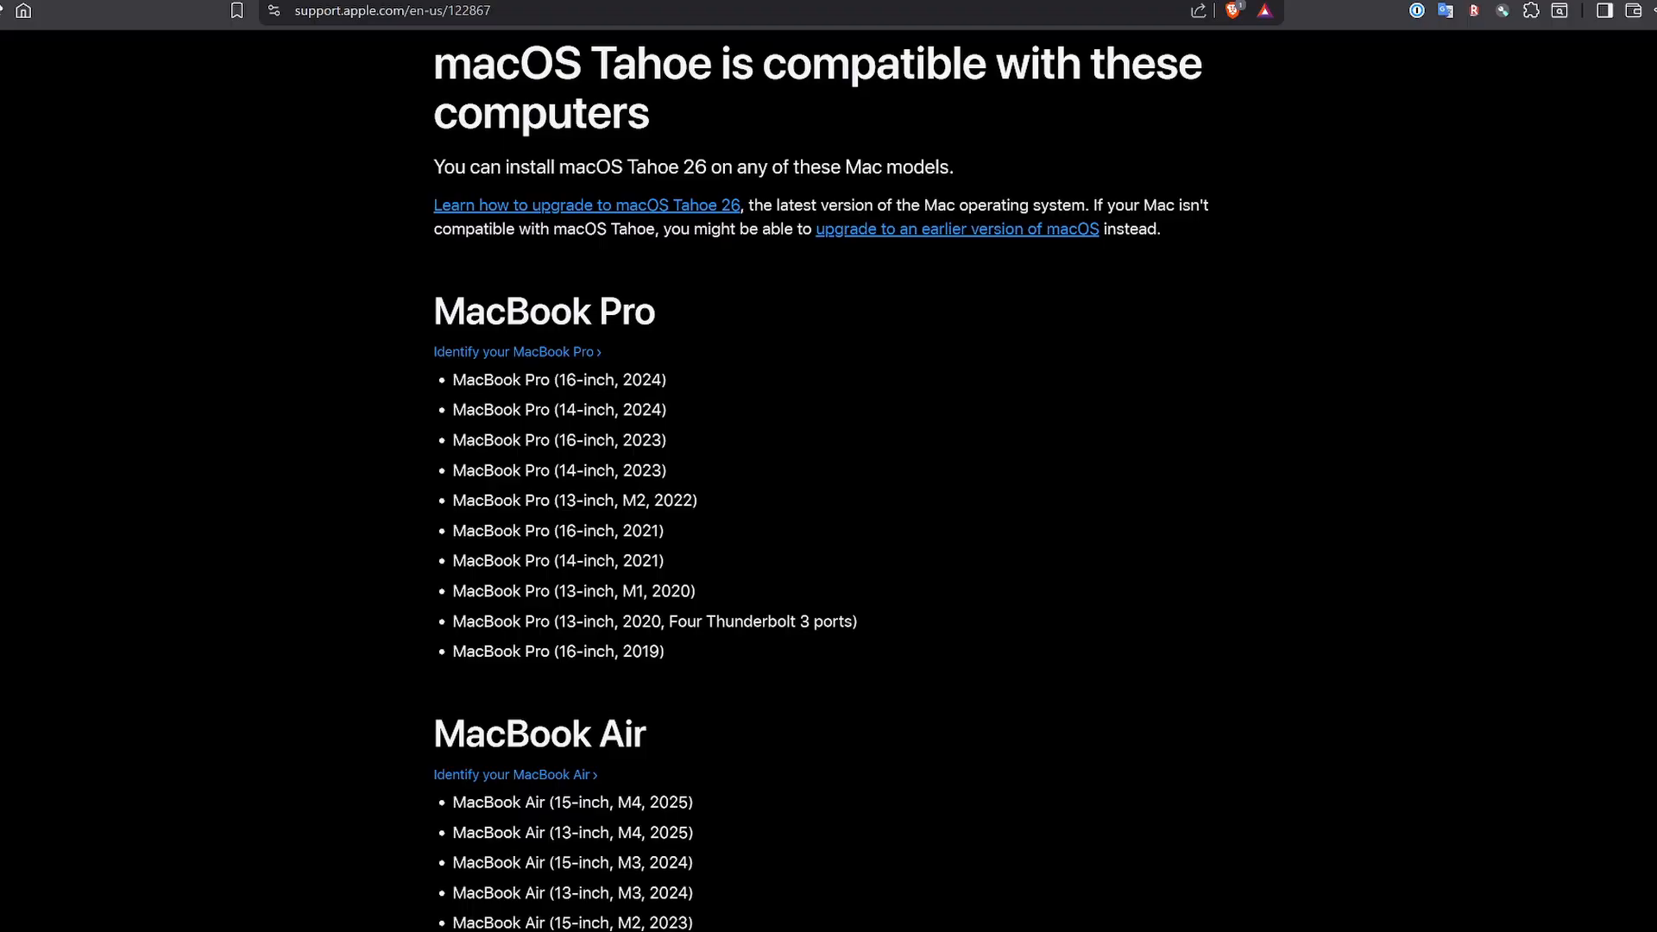
# Scroll down through the macOS Tahoe compatible Mac models on Apple's support page.
pyautogui.scroll(-3)
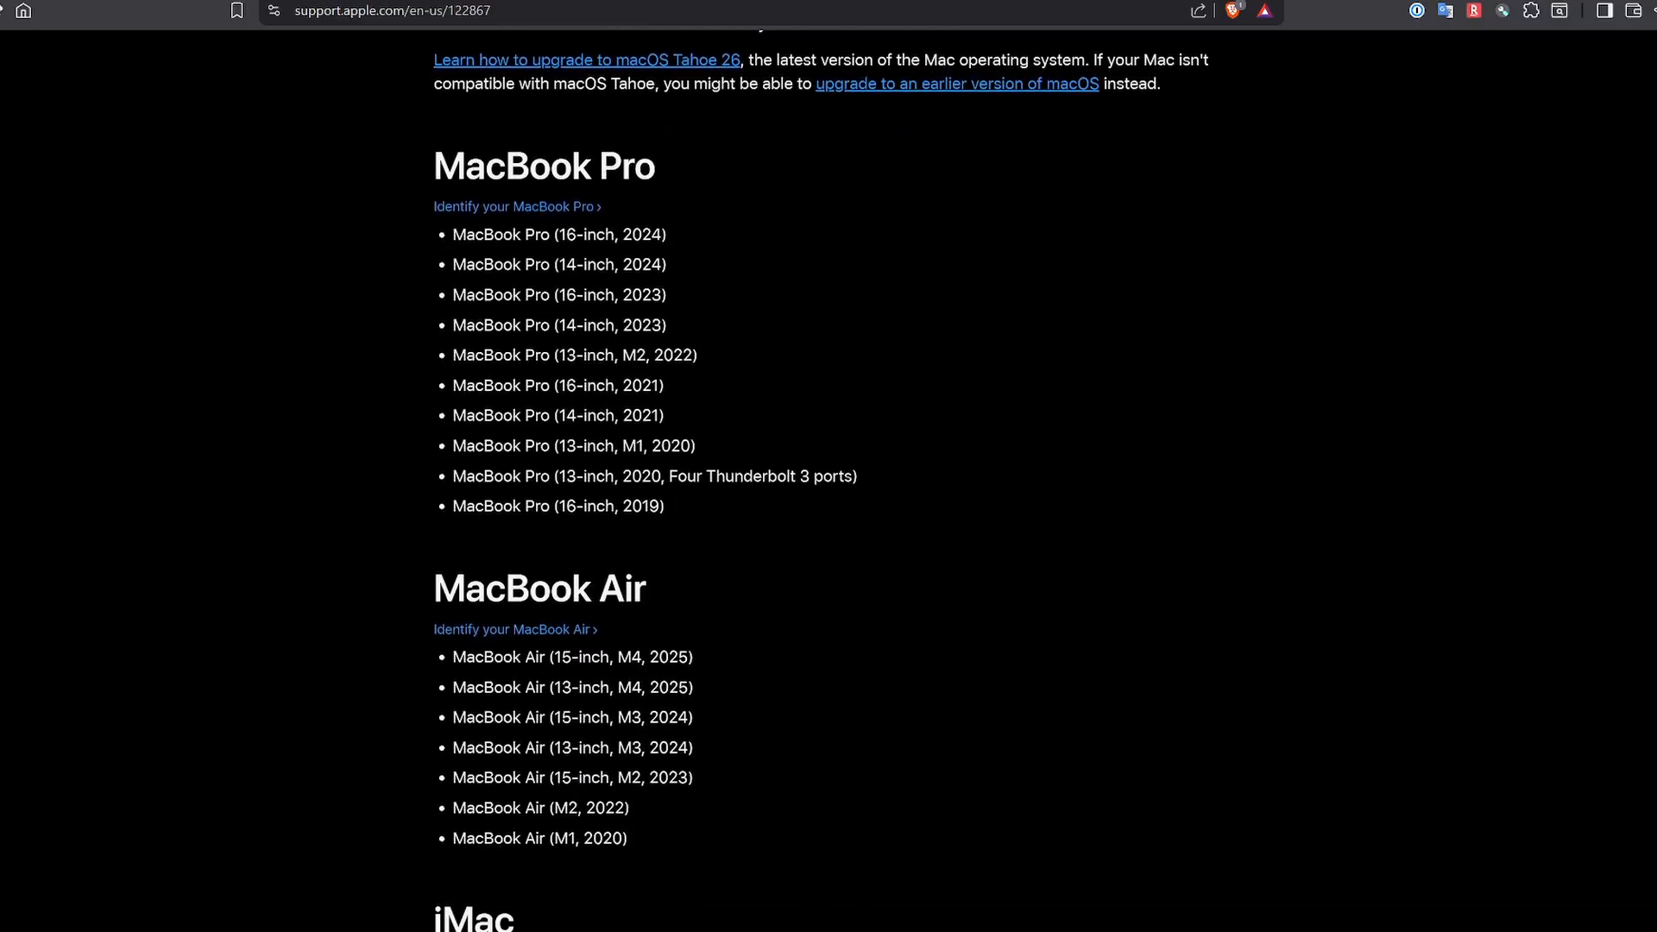
pyautogui.scroll(-3)
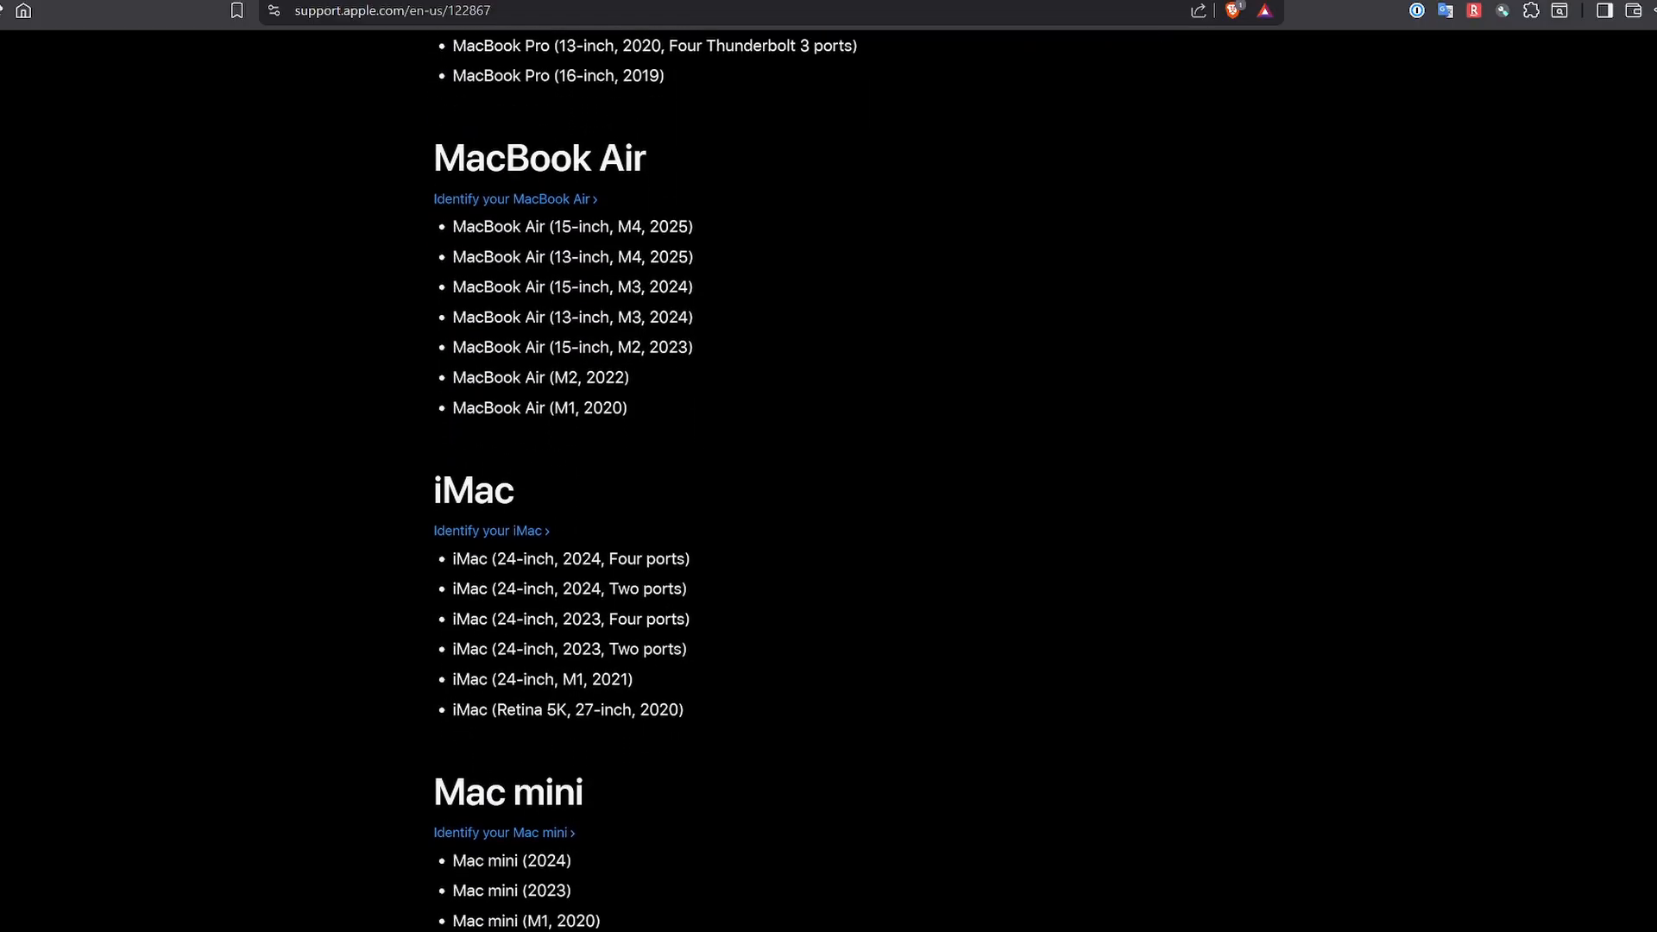
pyautogui.scroll(-3)
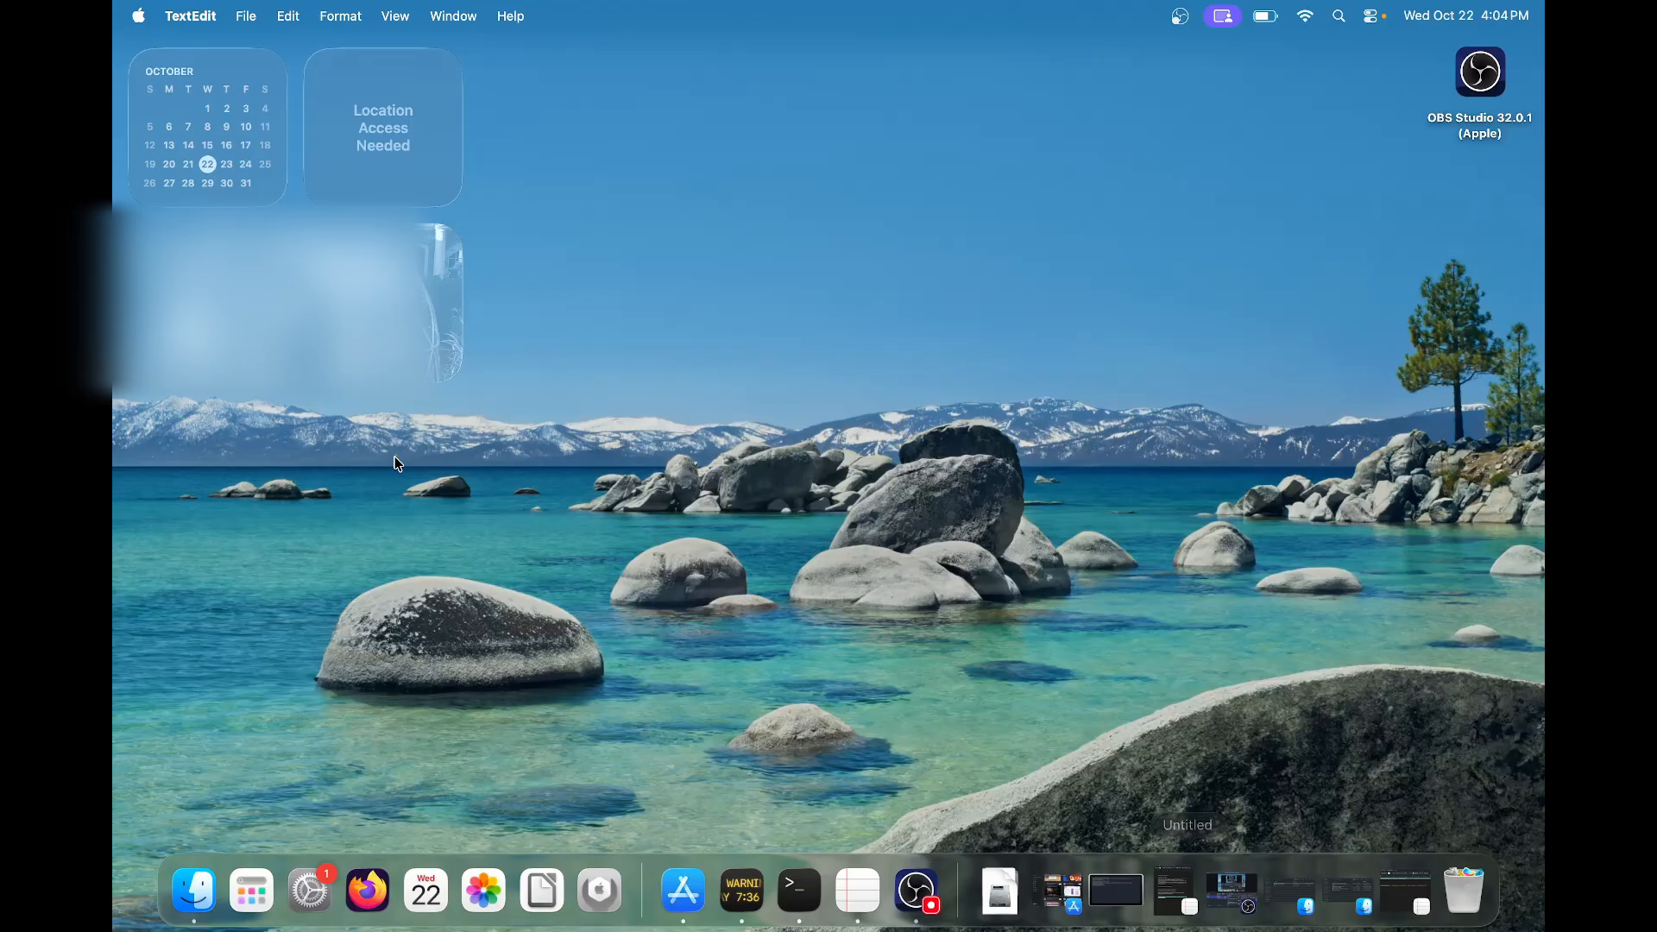
pyautogui.moveTo(312, 526)
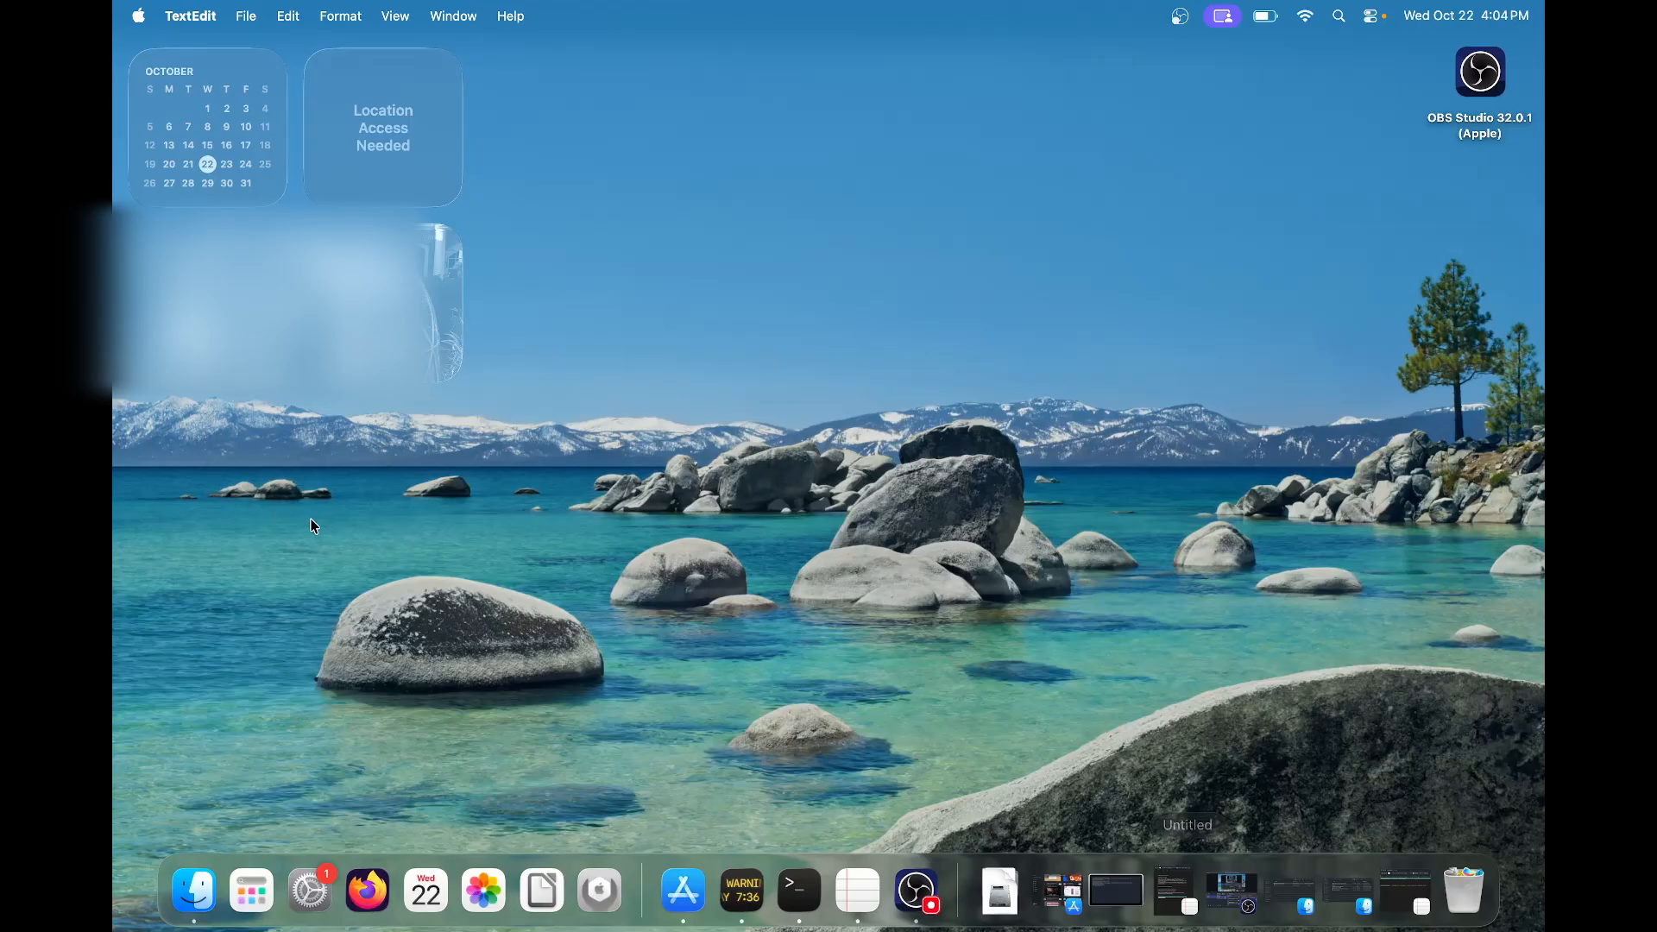
# Launch Terminal from Spotlight and enter softwareupdate --list-full-installers at the prompt.
pyautogui.write('terminal')
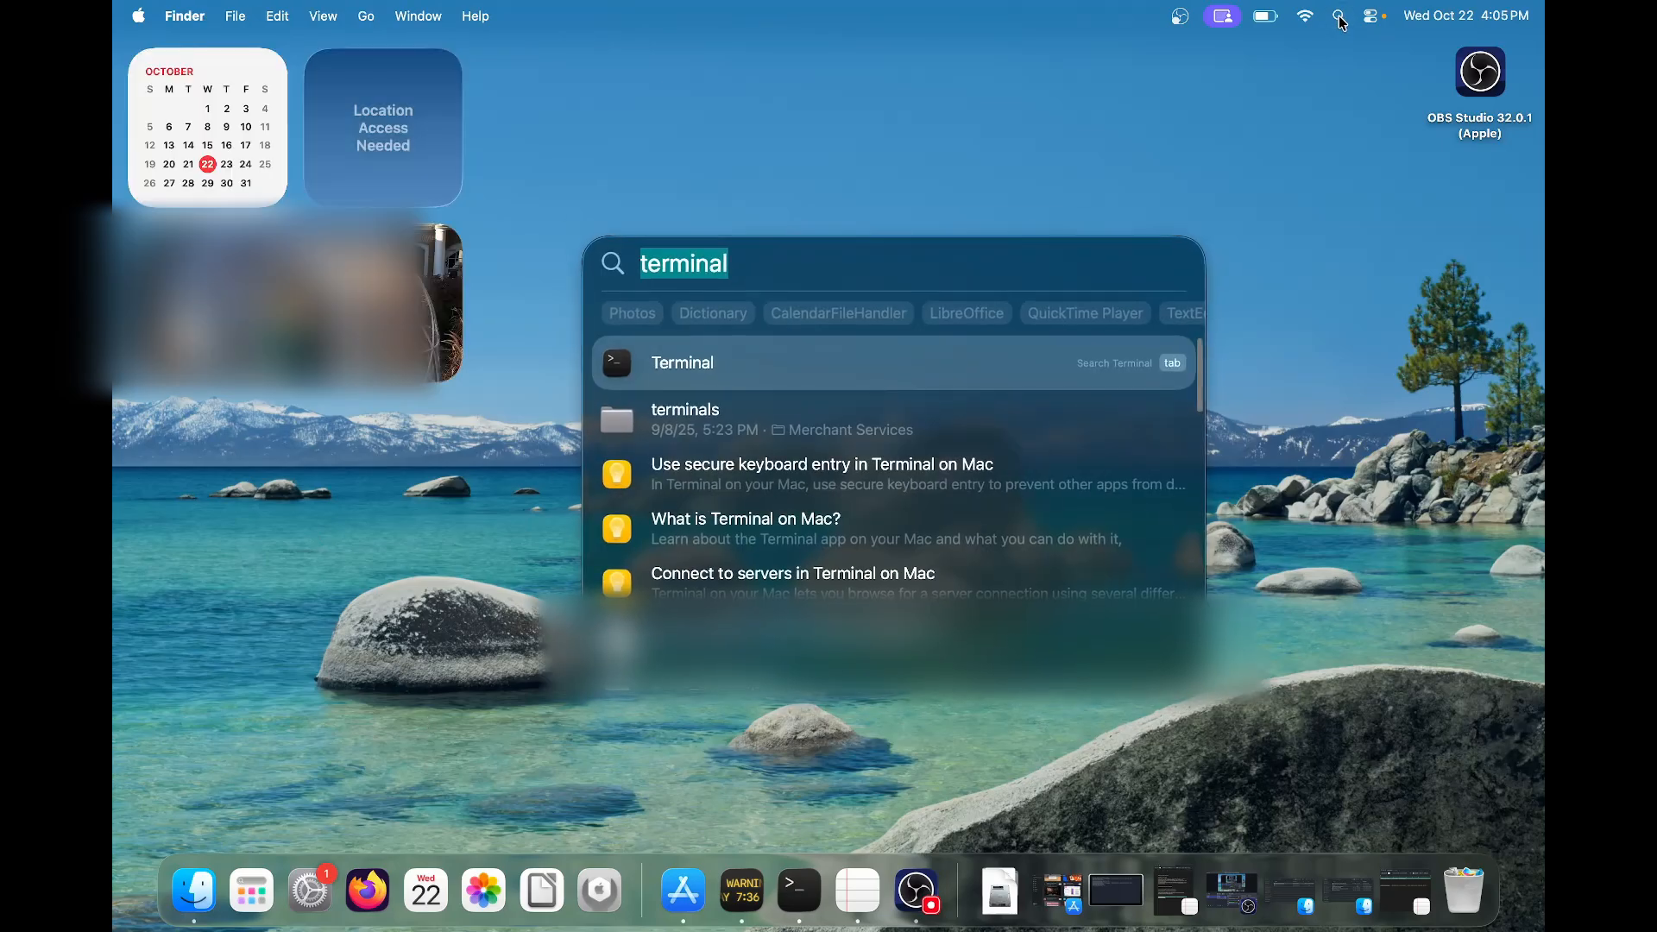
pyautogui.click(681, 362)
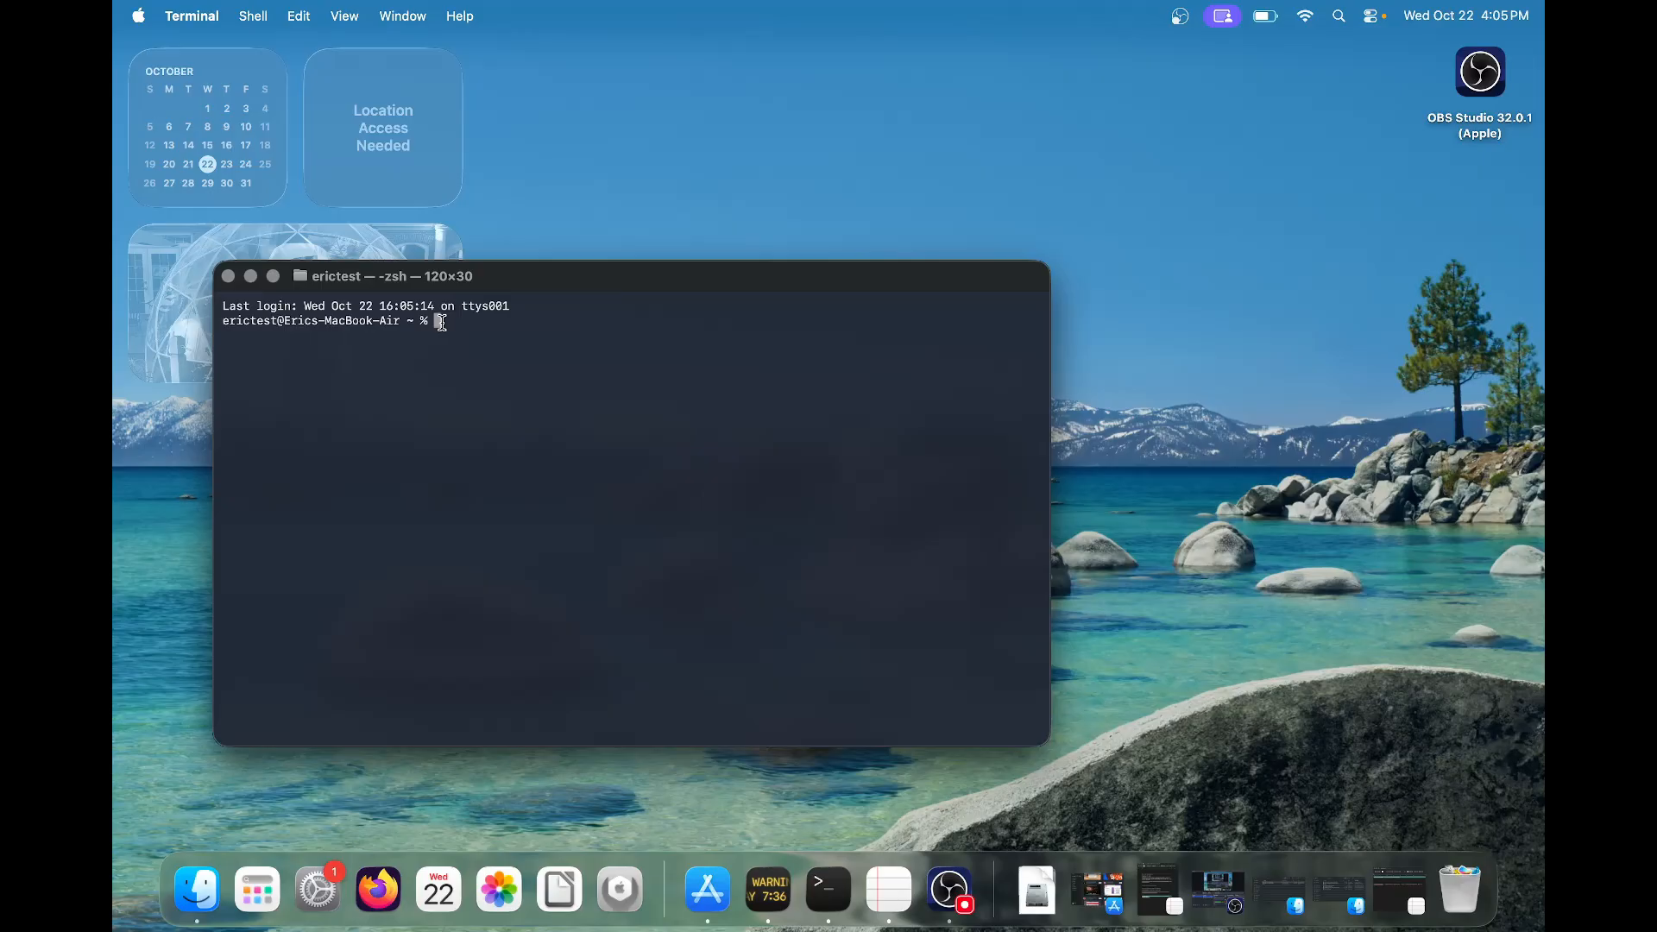
pyautogui.rightClick(438, 323)
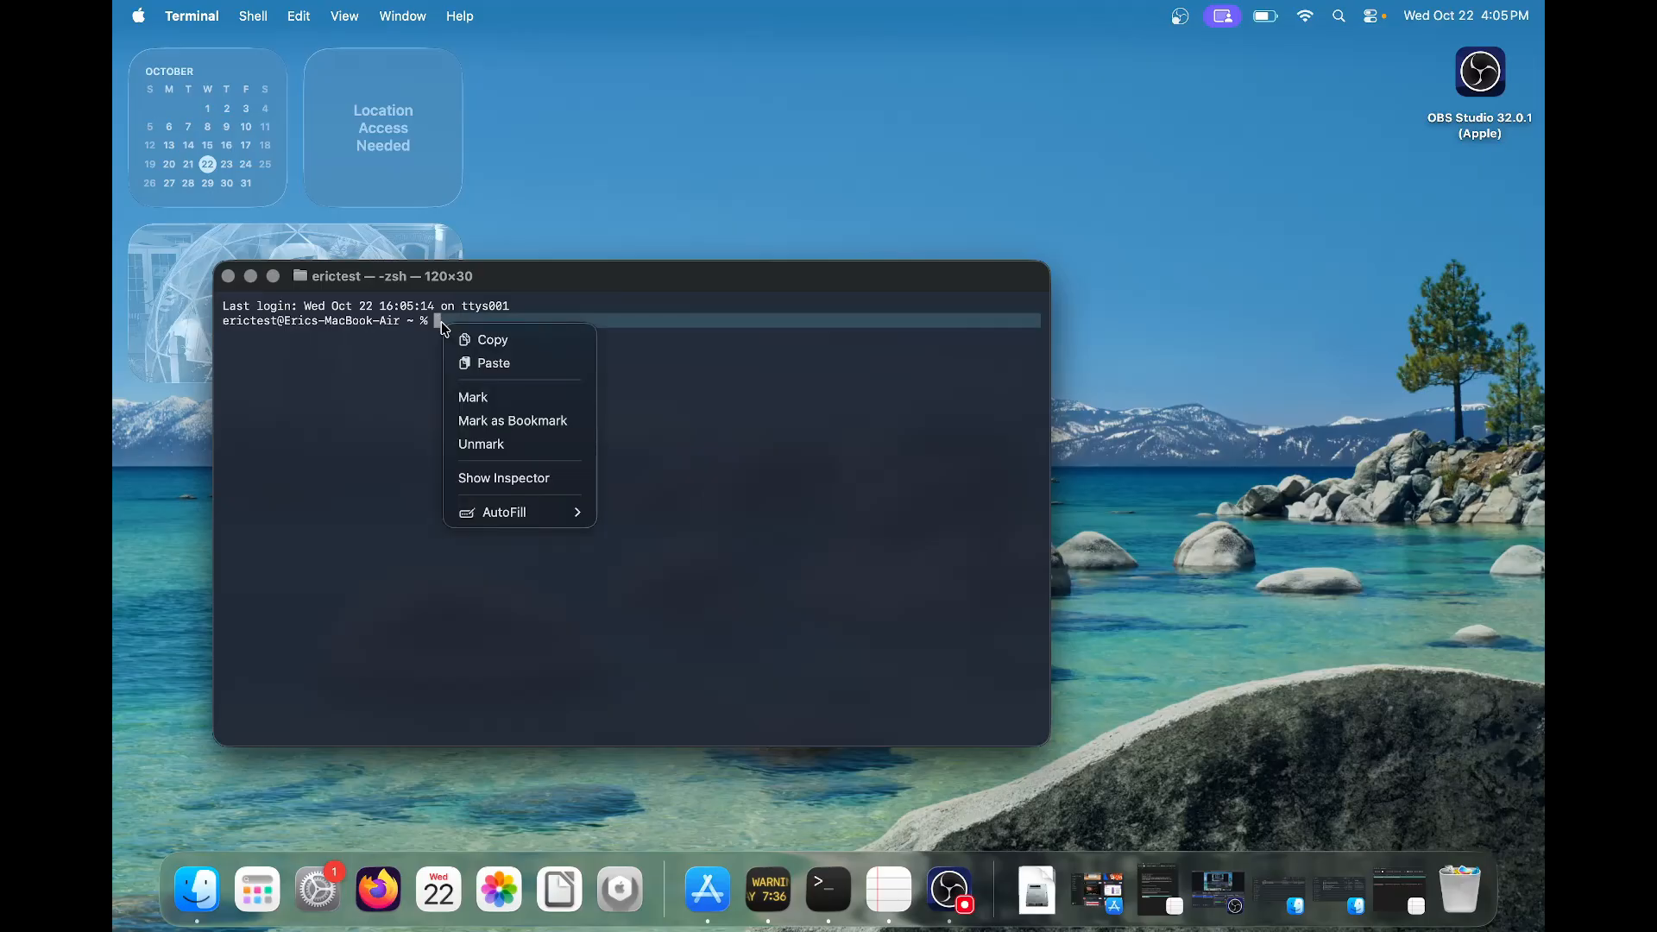
pyautogui.moveTo(491, 362)
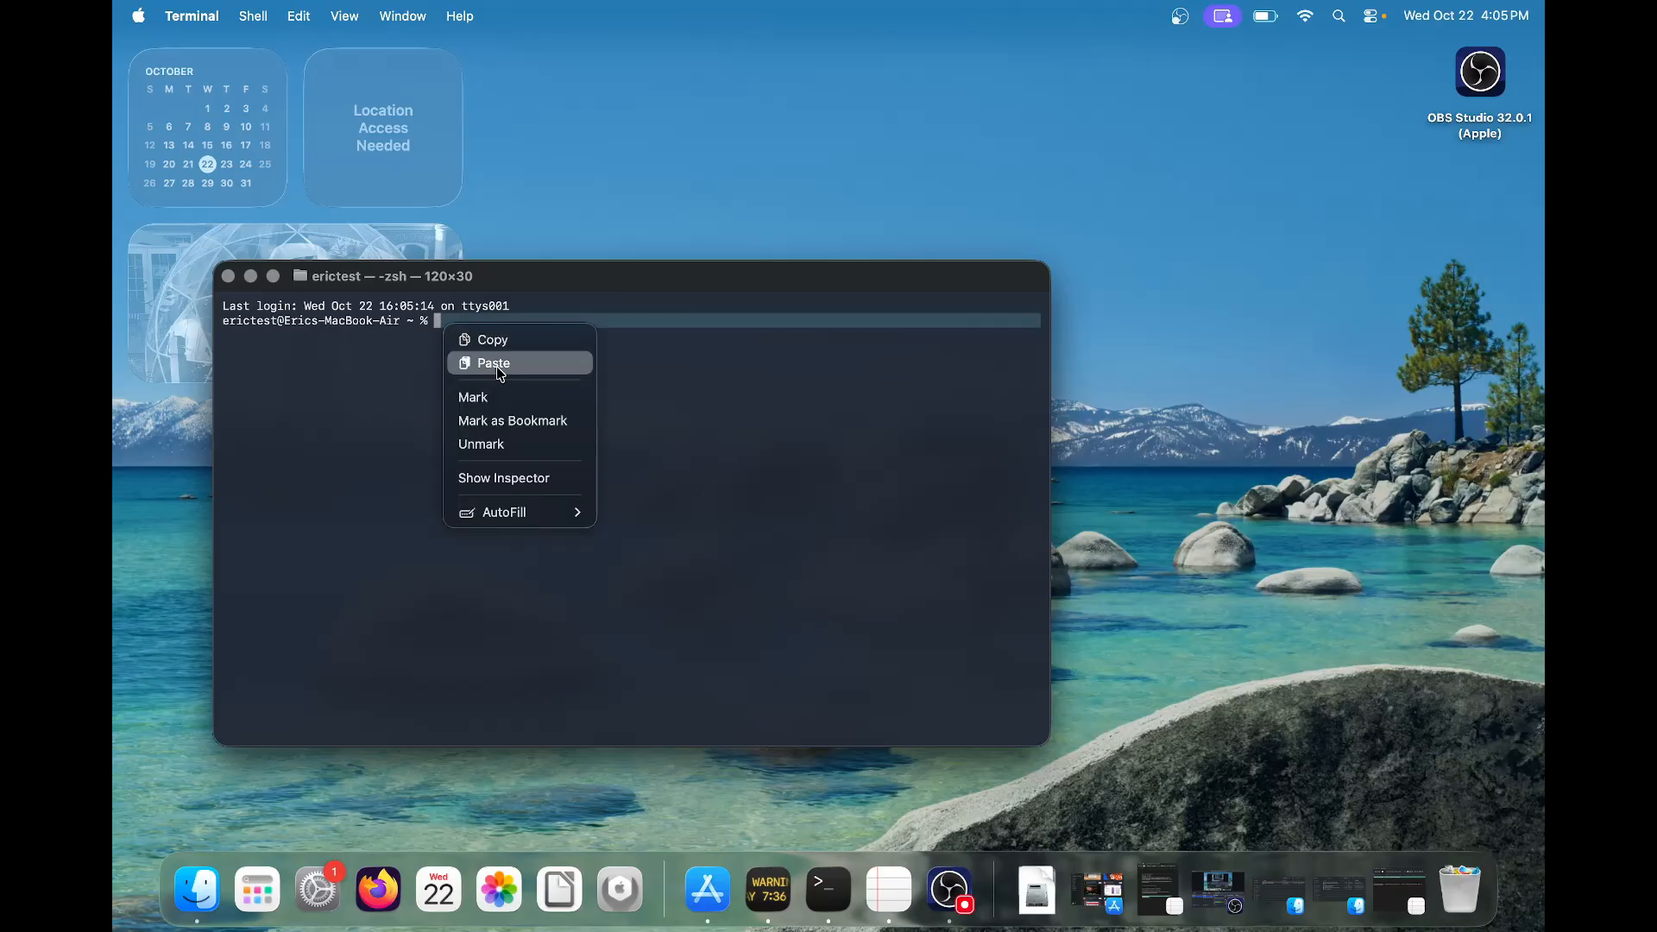
pyautogui.click(491, 363)
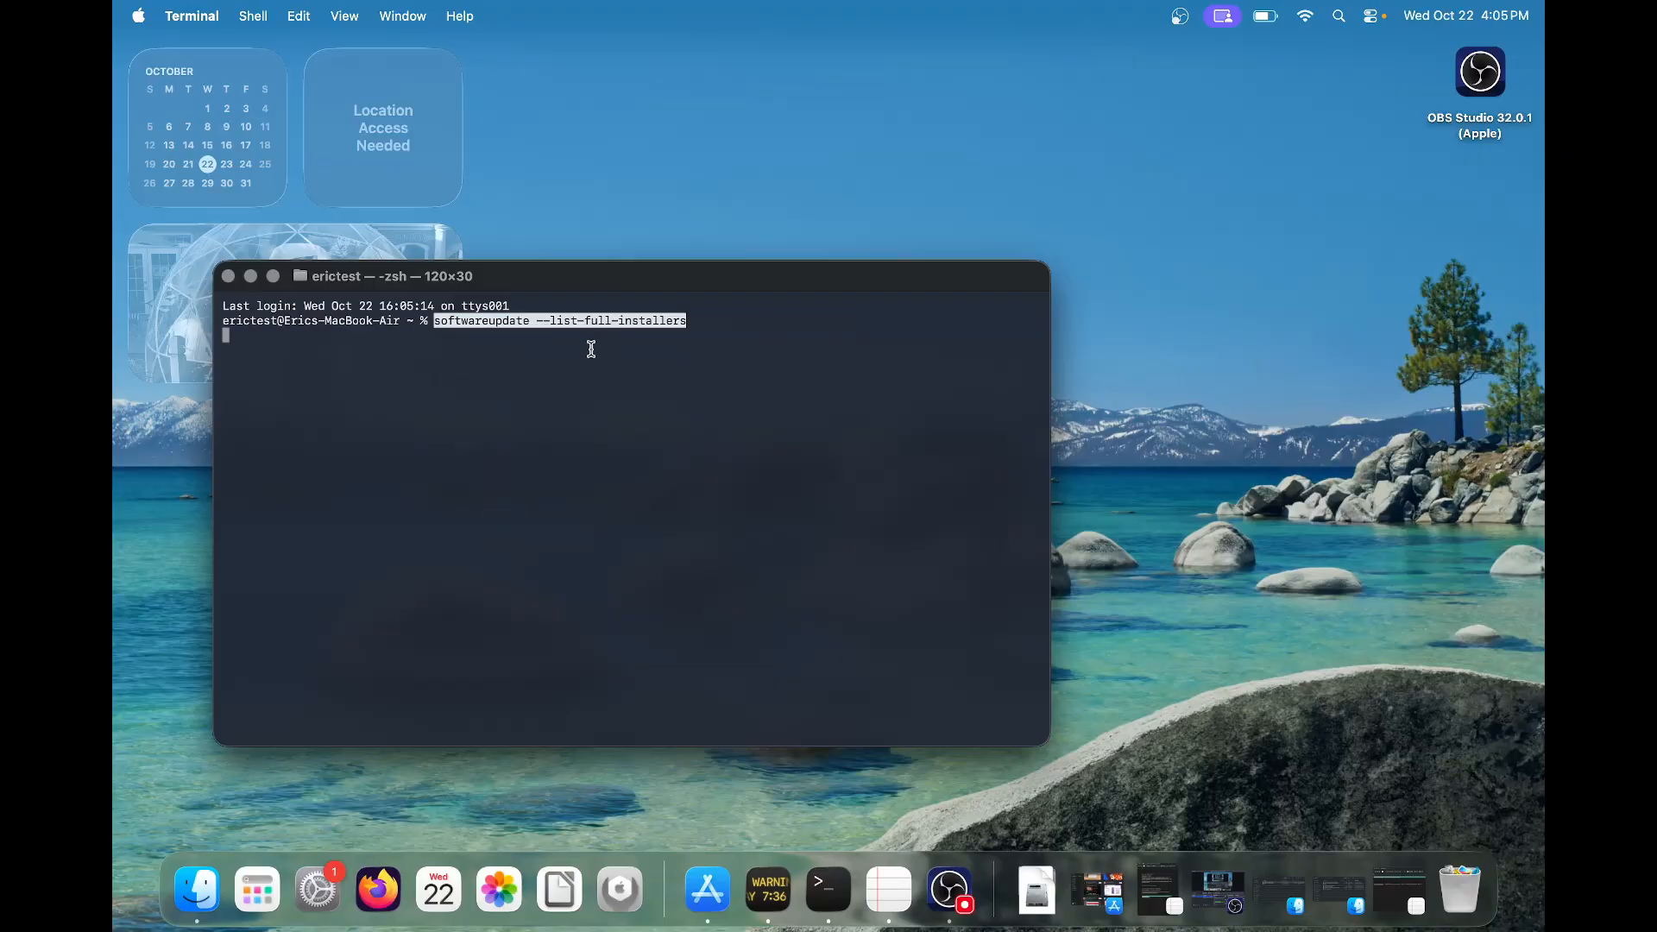
pyautogui.click(273, 276)
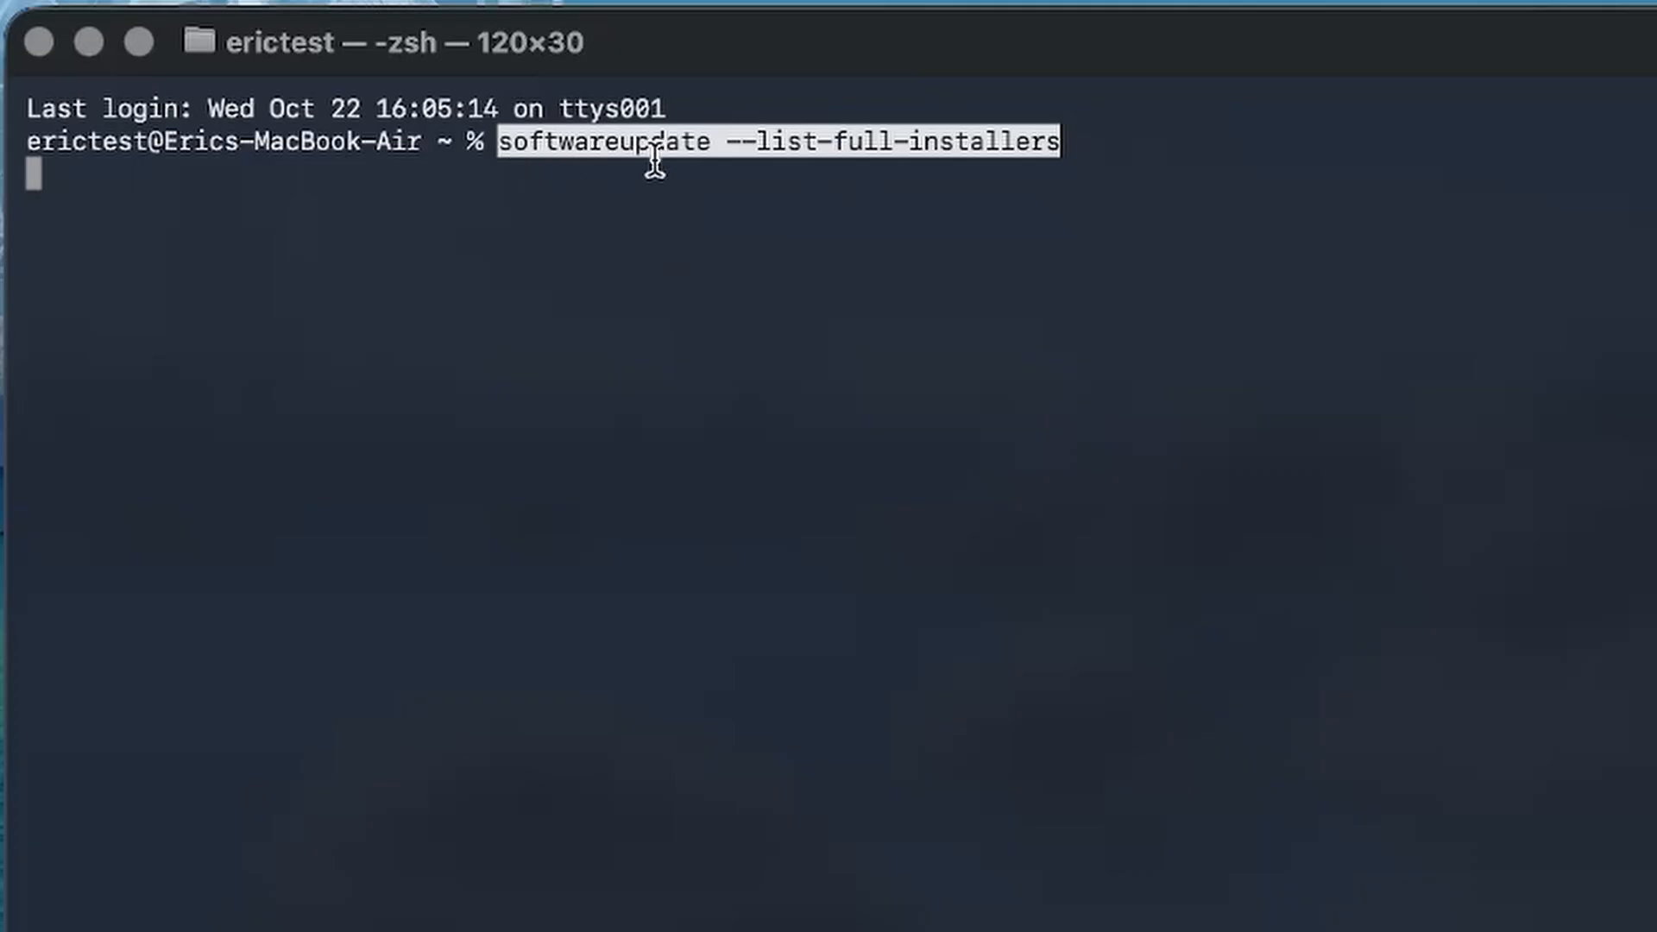
pyautogui.moveTo(999, 149)
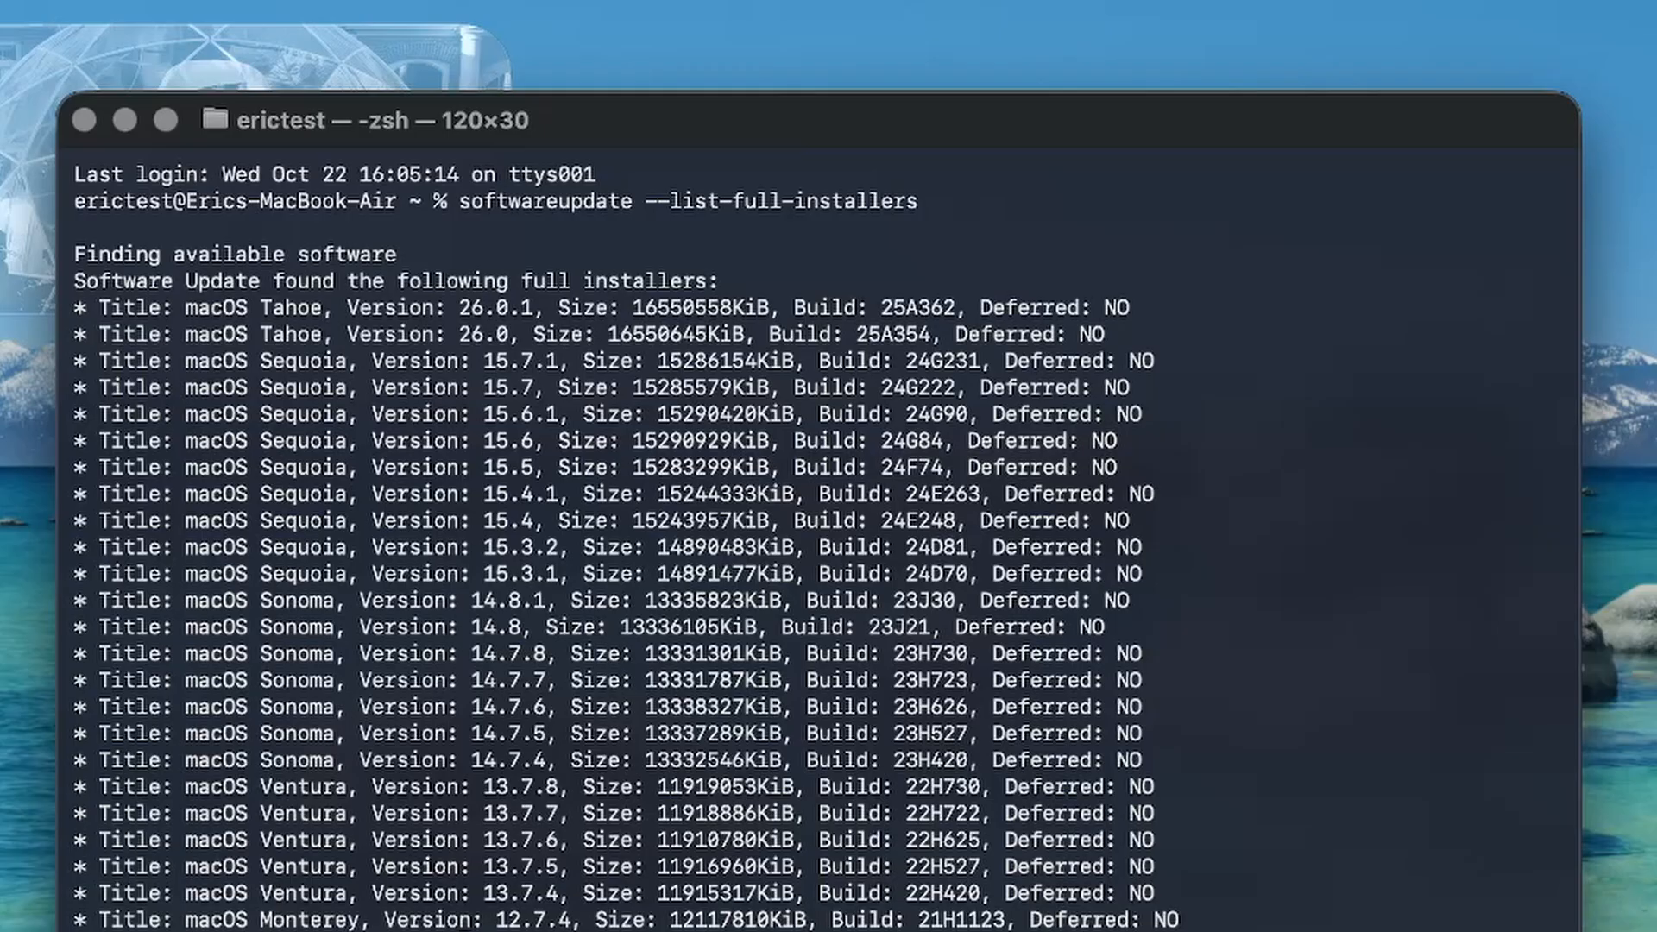
pyautogui.moveTo(1298, 348)
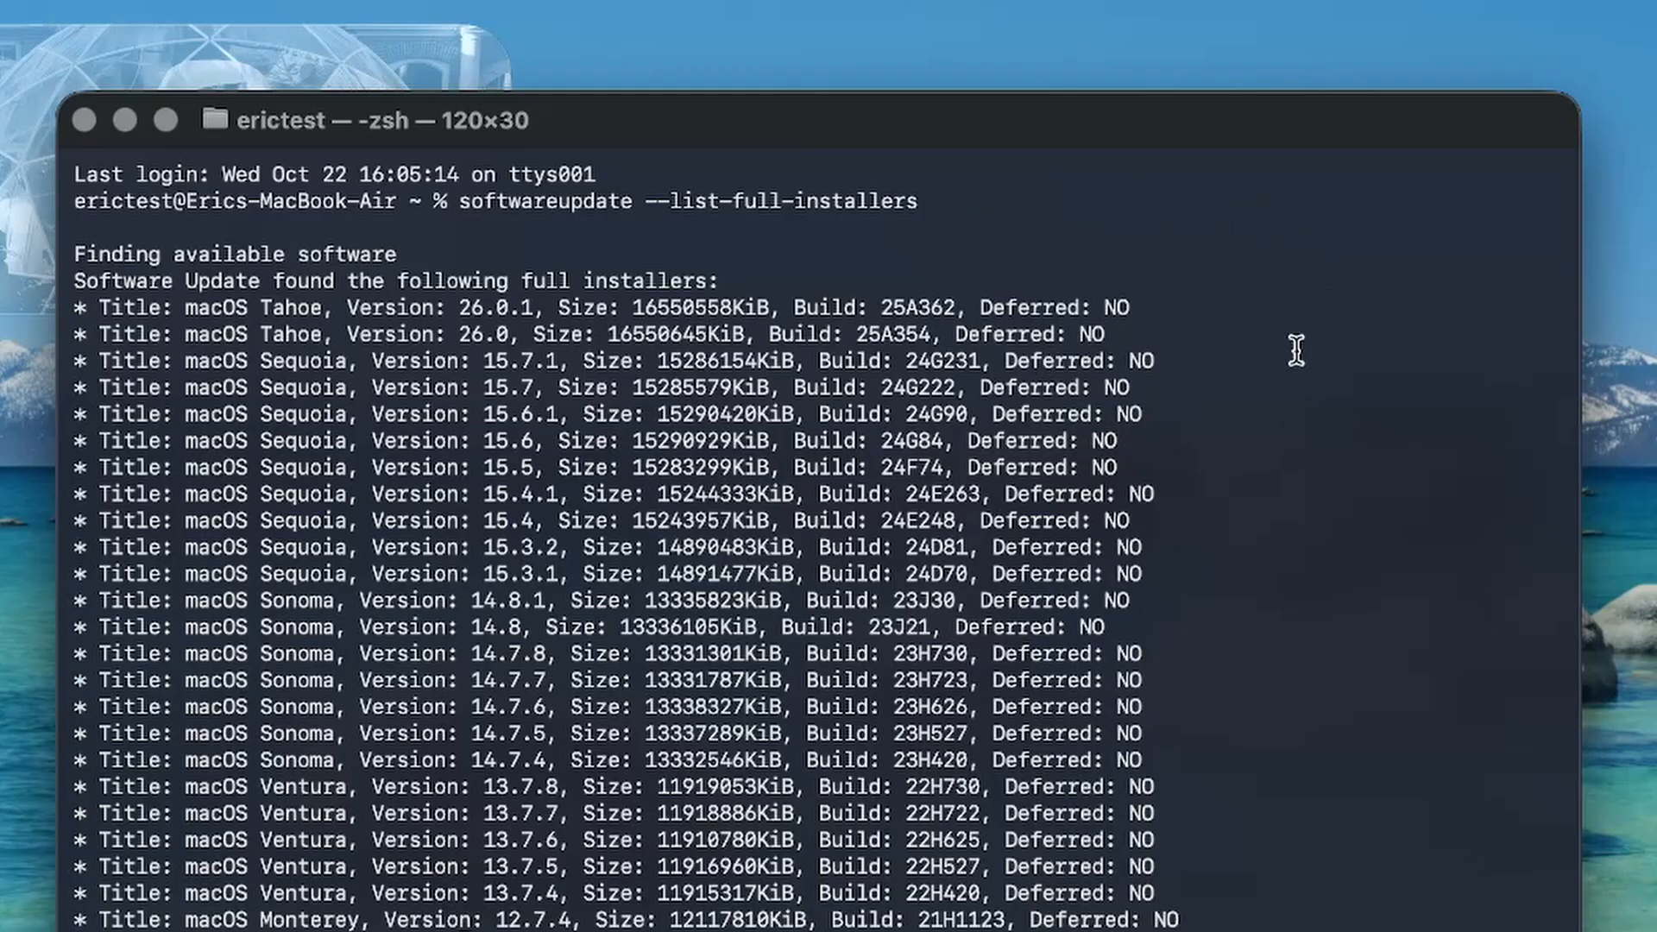
pyautogui.moveTo(280, 313)
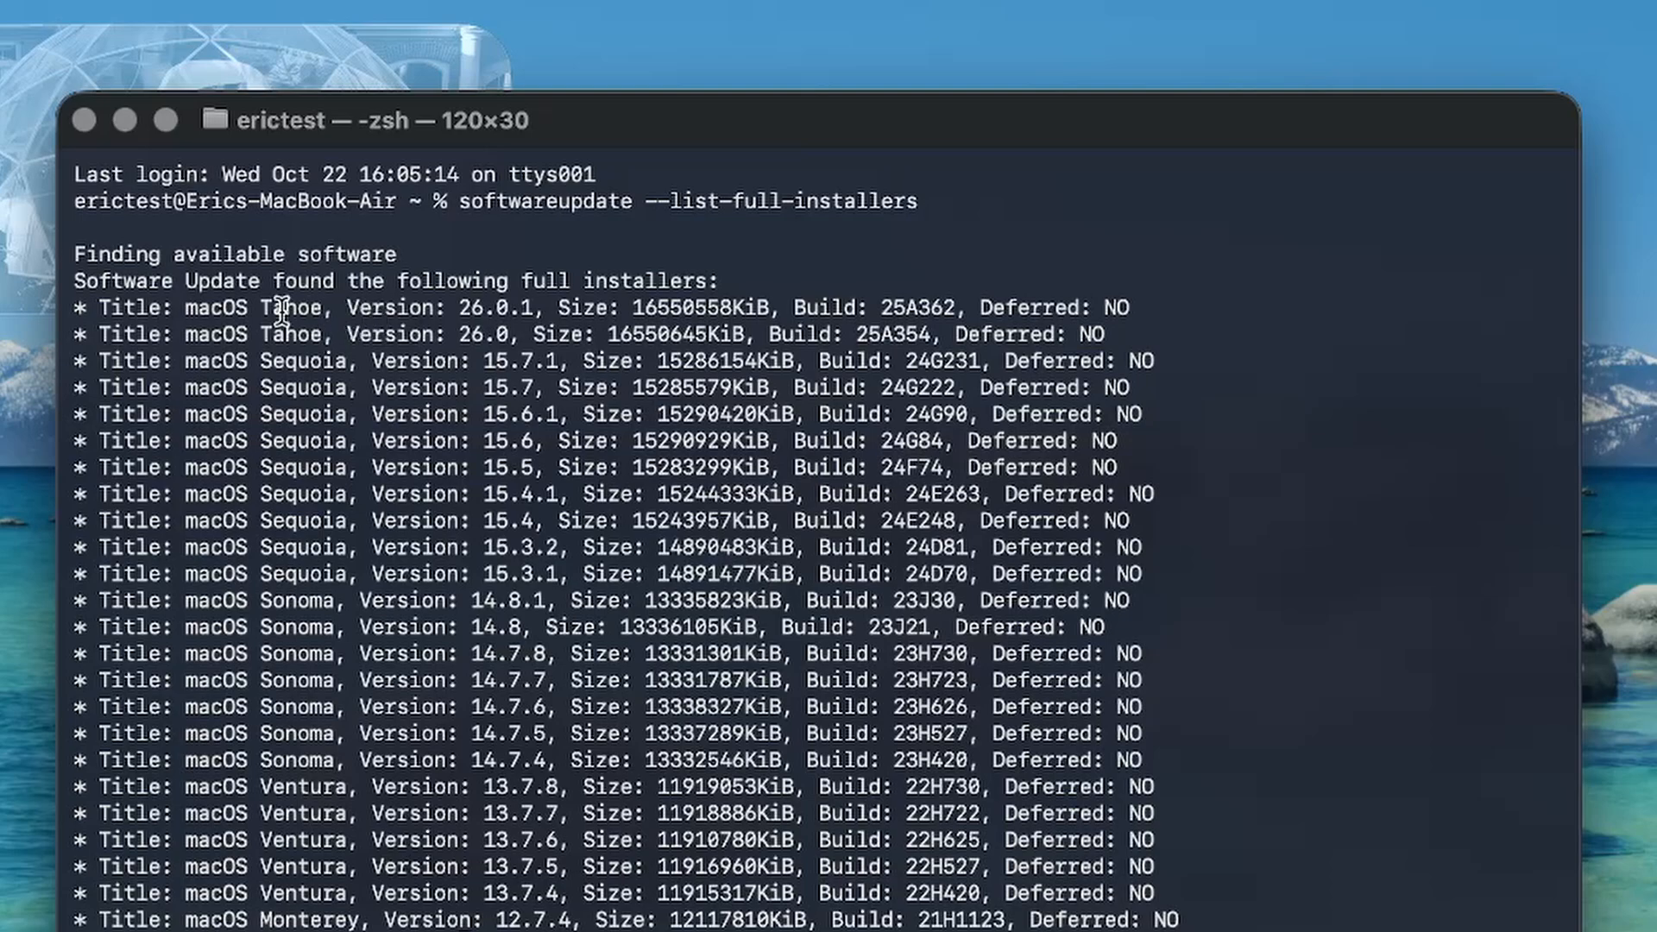
pyautogui.moveTo(348, 914)
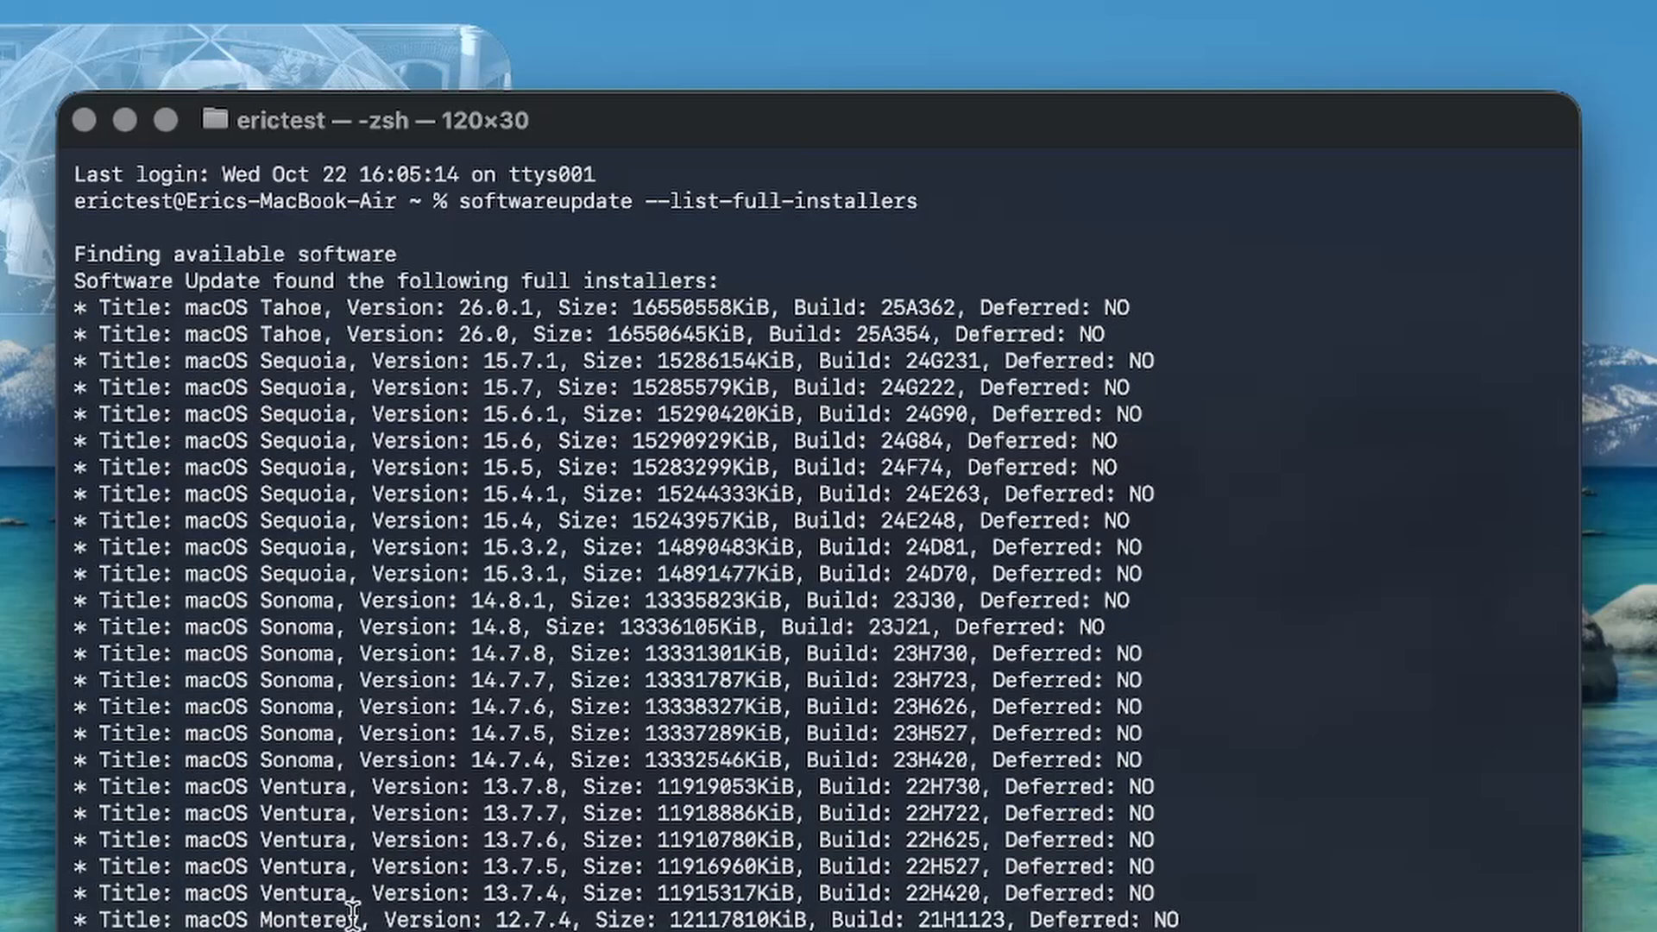
pyautogui.moveTo(307, 893)
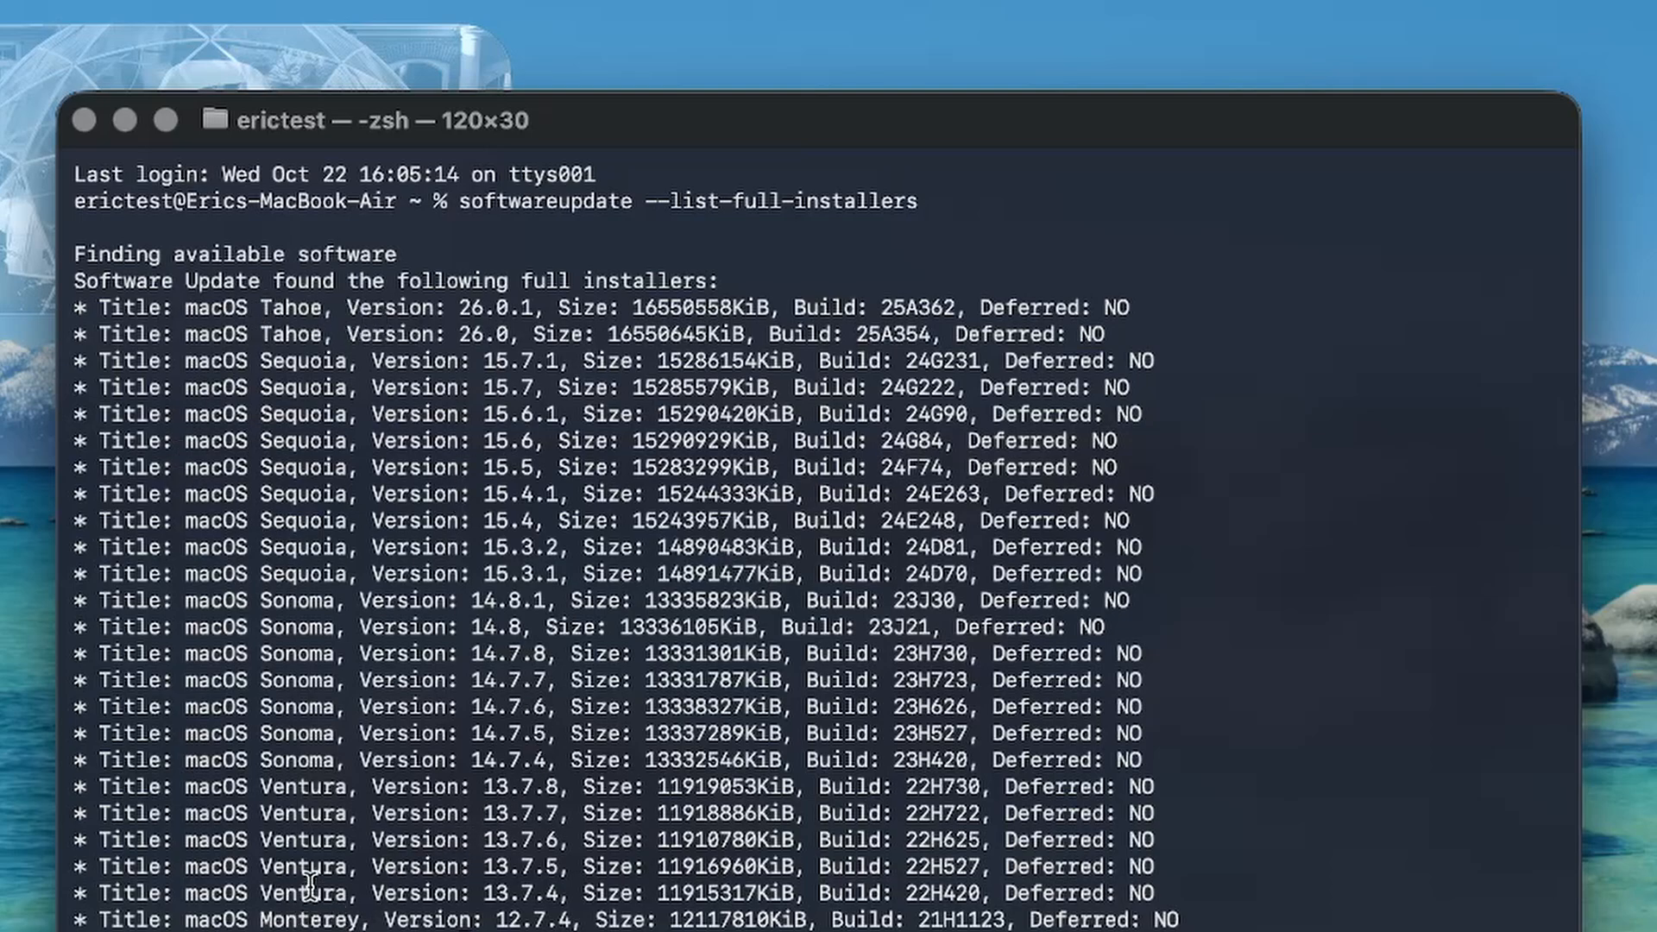
pyautogui.moveTo(336, 536)
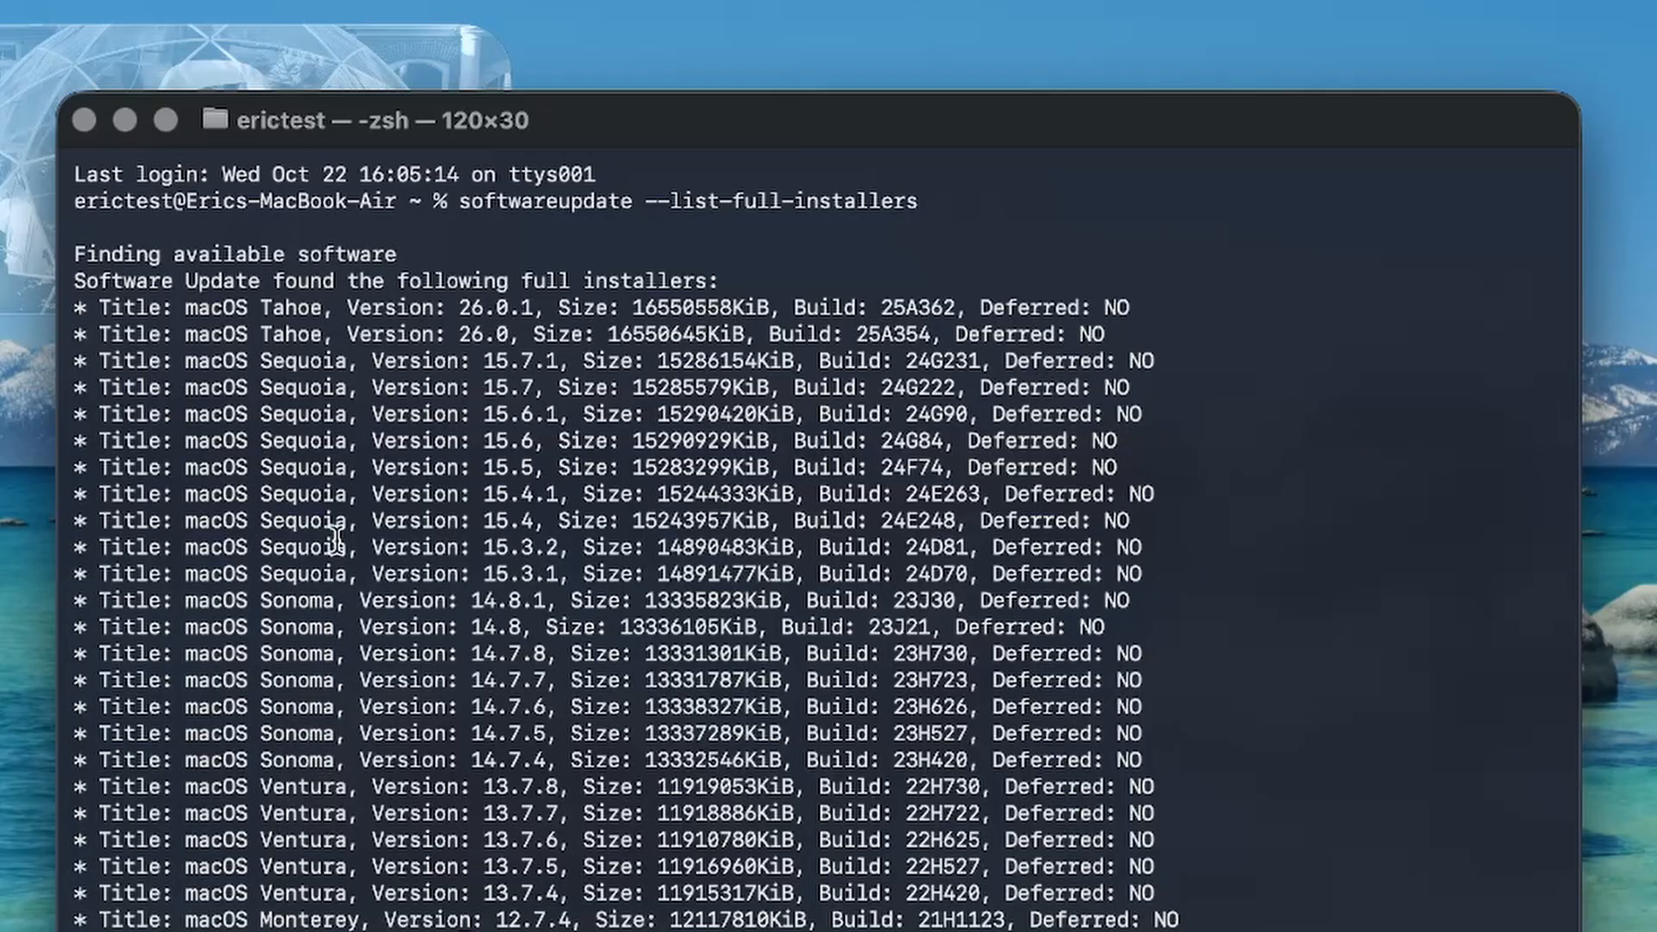
pyautogui.moveTo(591, 322)
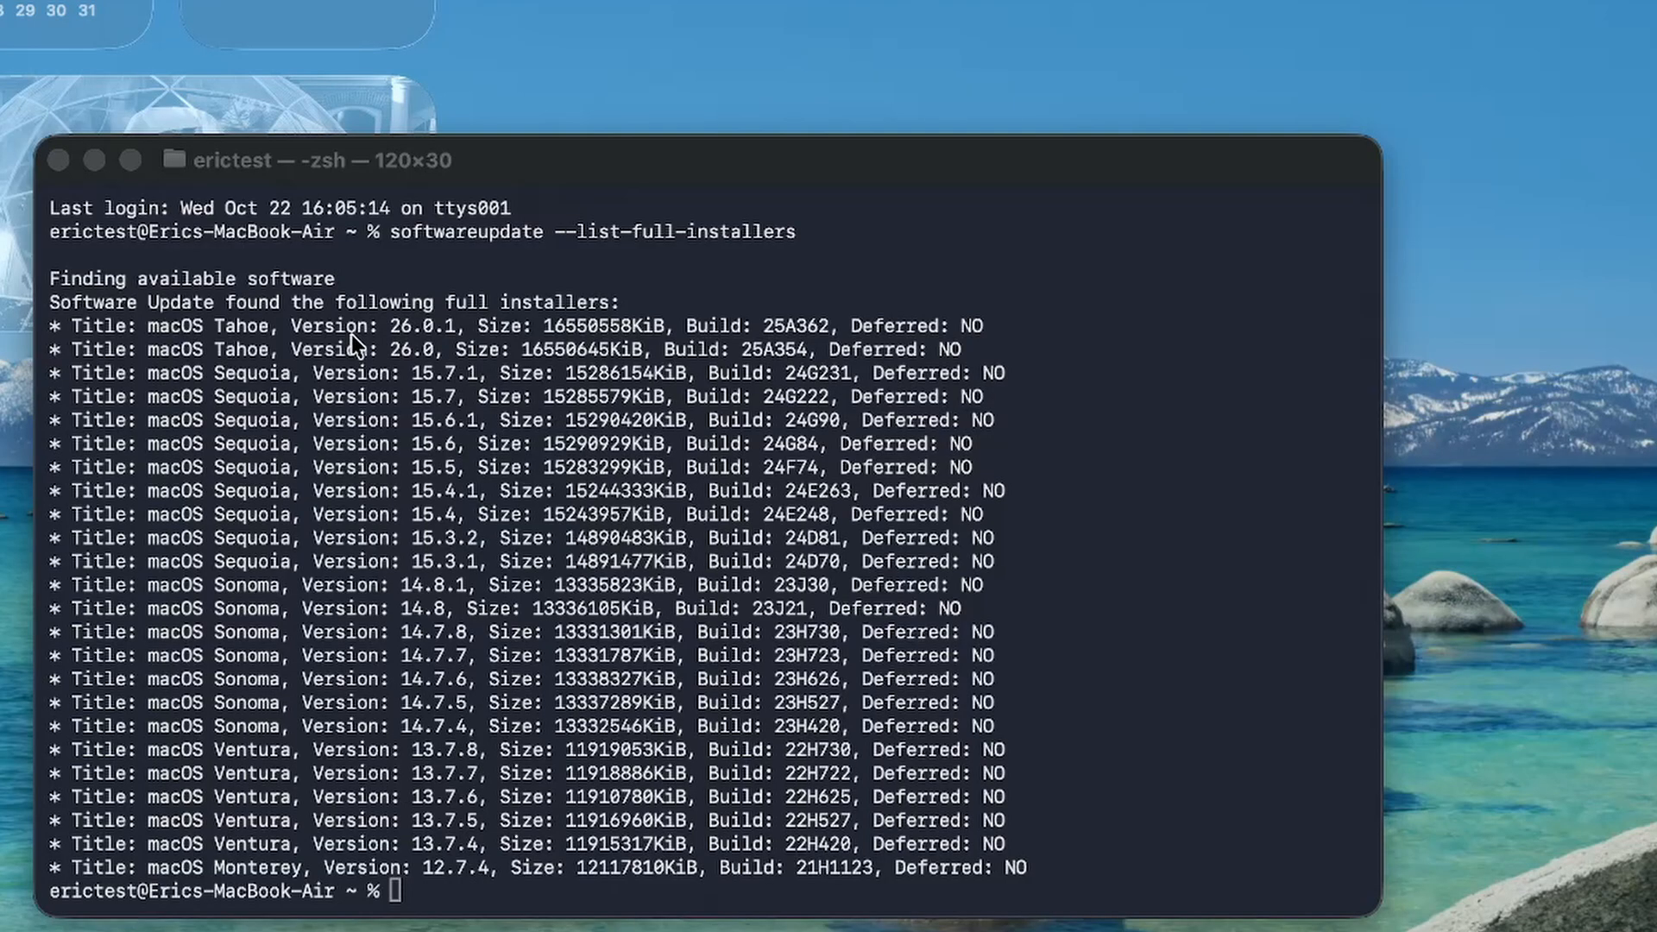
pyautogui.moveTo(179, 338)
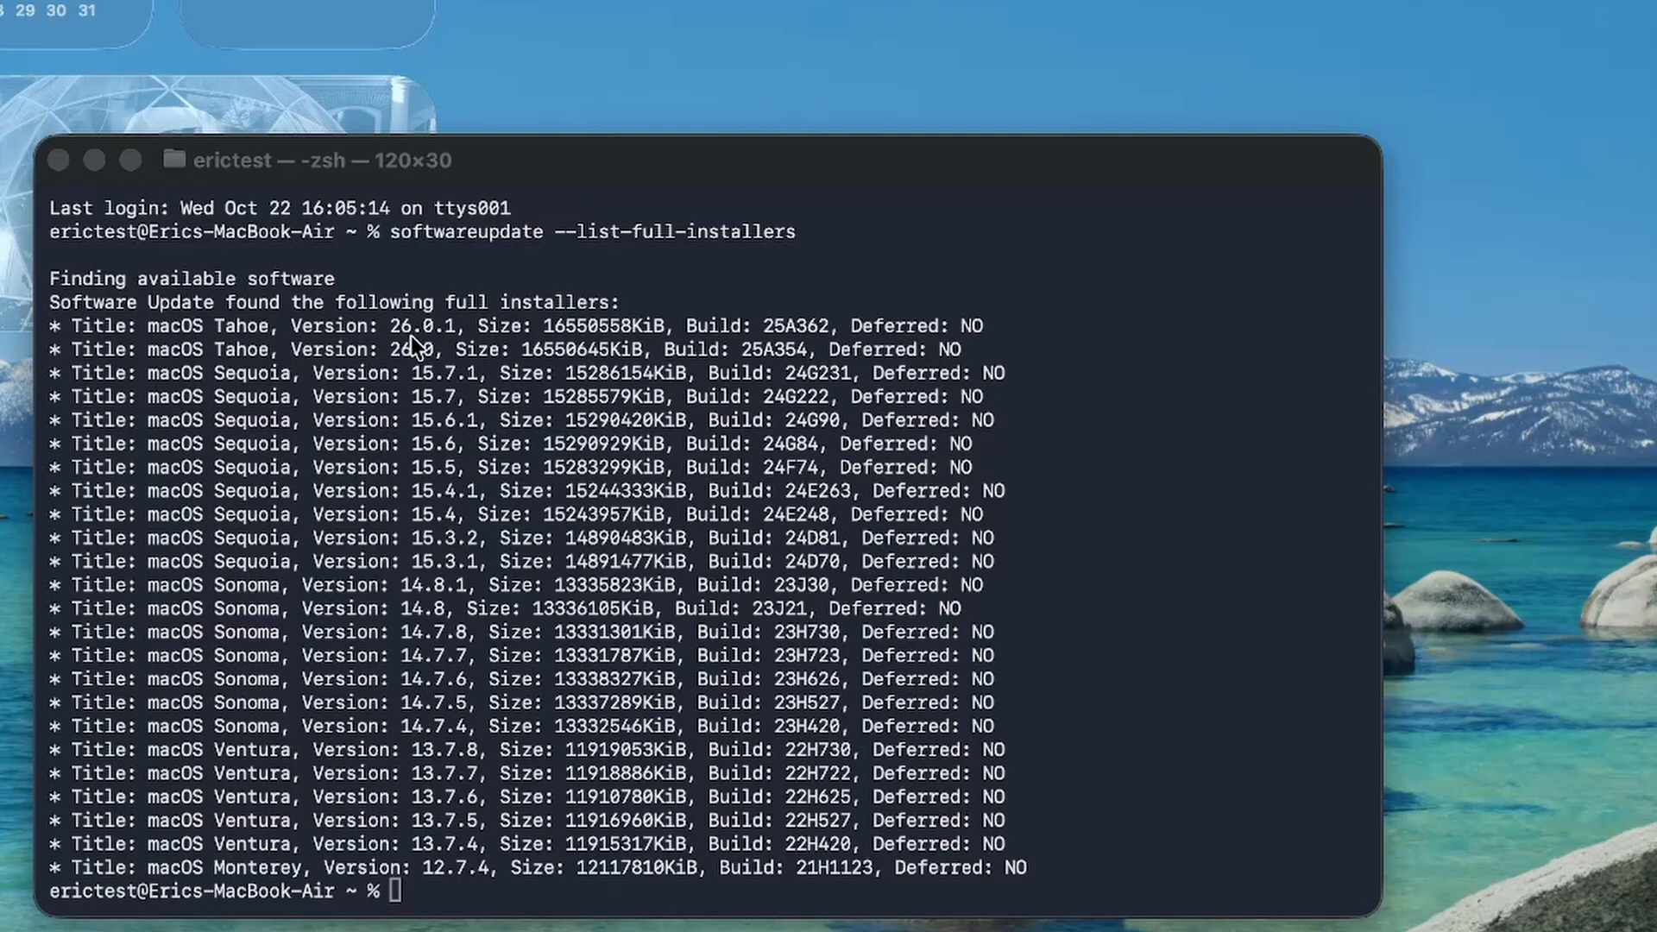
pyautogui.moveTo(491, 344)
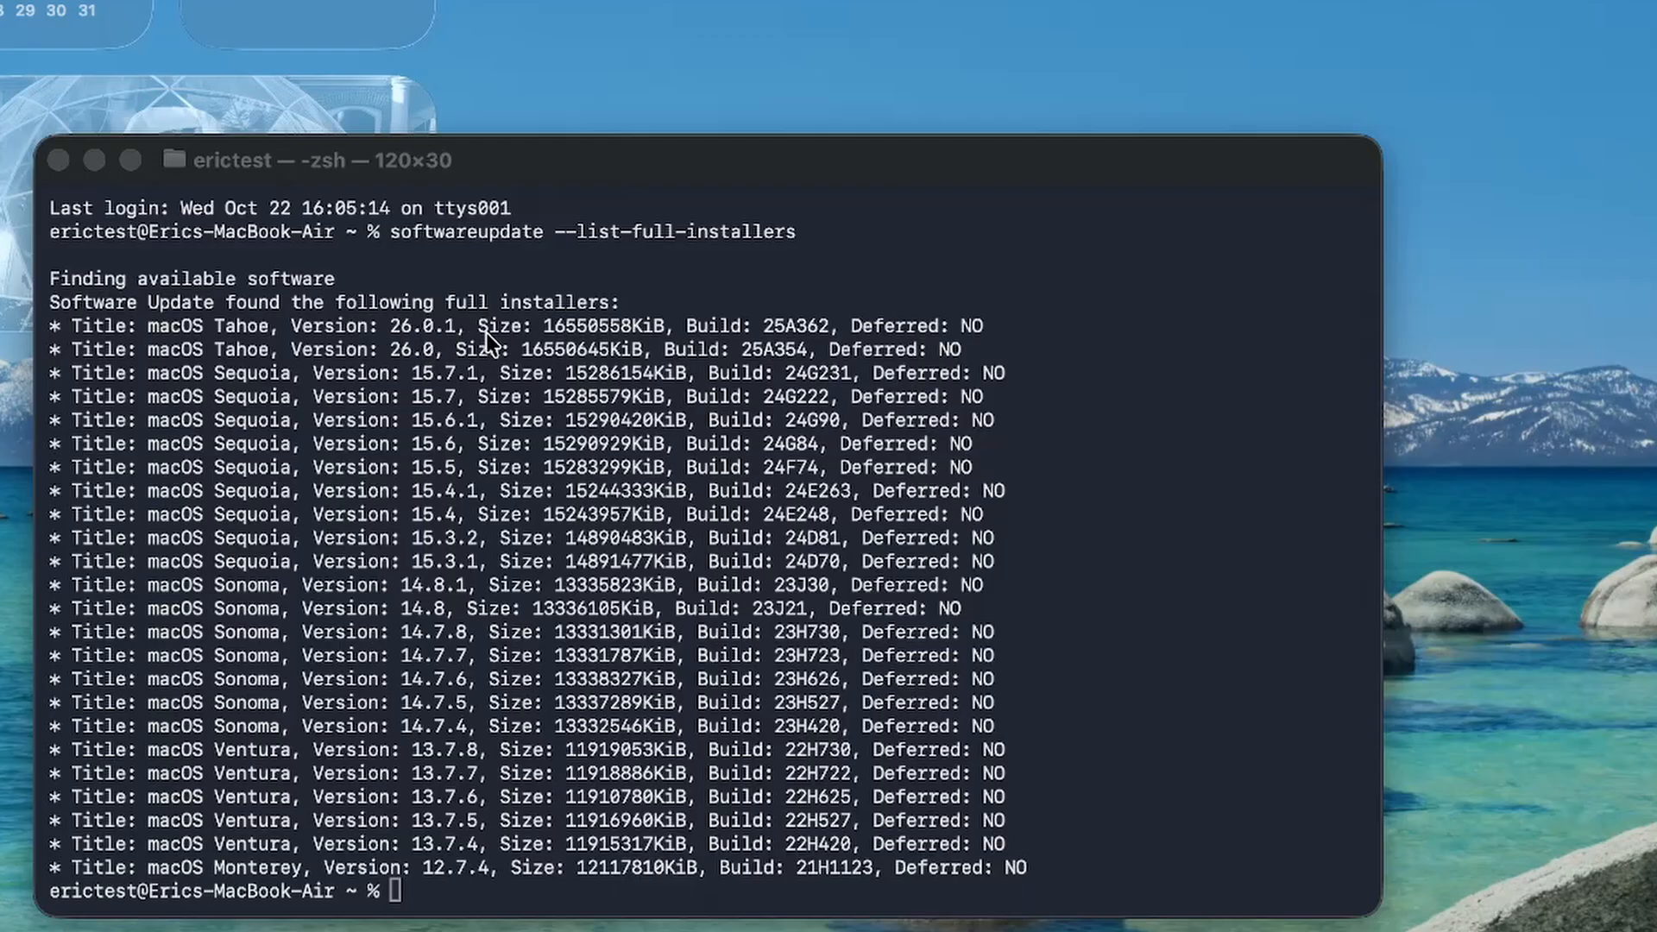
# Run softwareupdate --fetch-full-installer for version 26.0.1 to download the Tahoe installer.
pyautogui.write('softwareupdate --fetch-full-installer --full-installer-version 26.0.1')
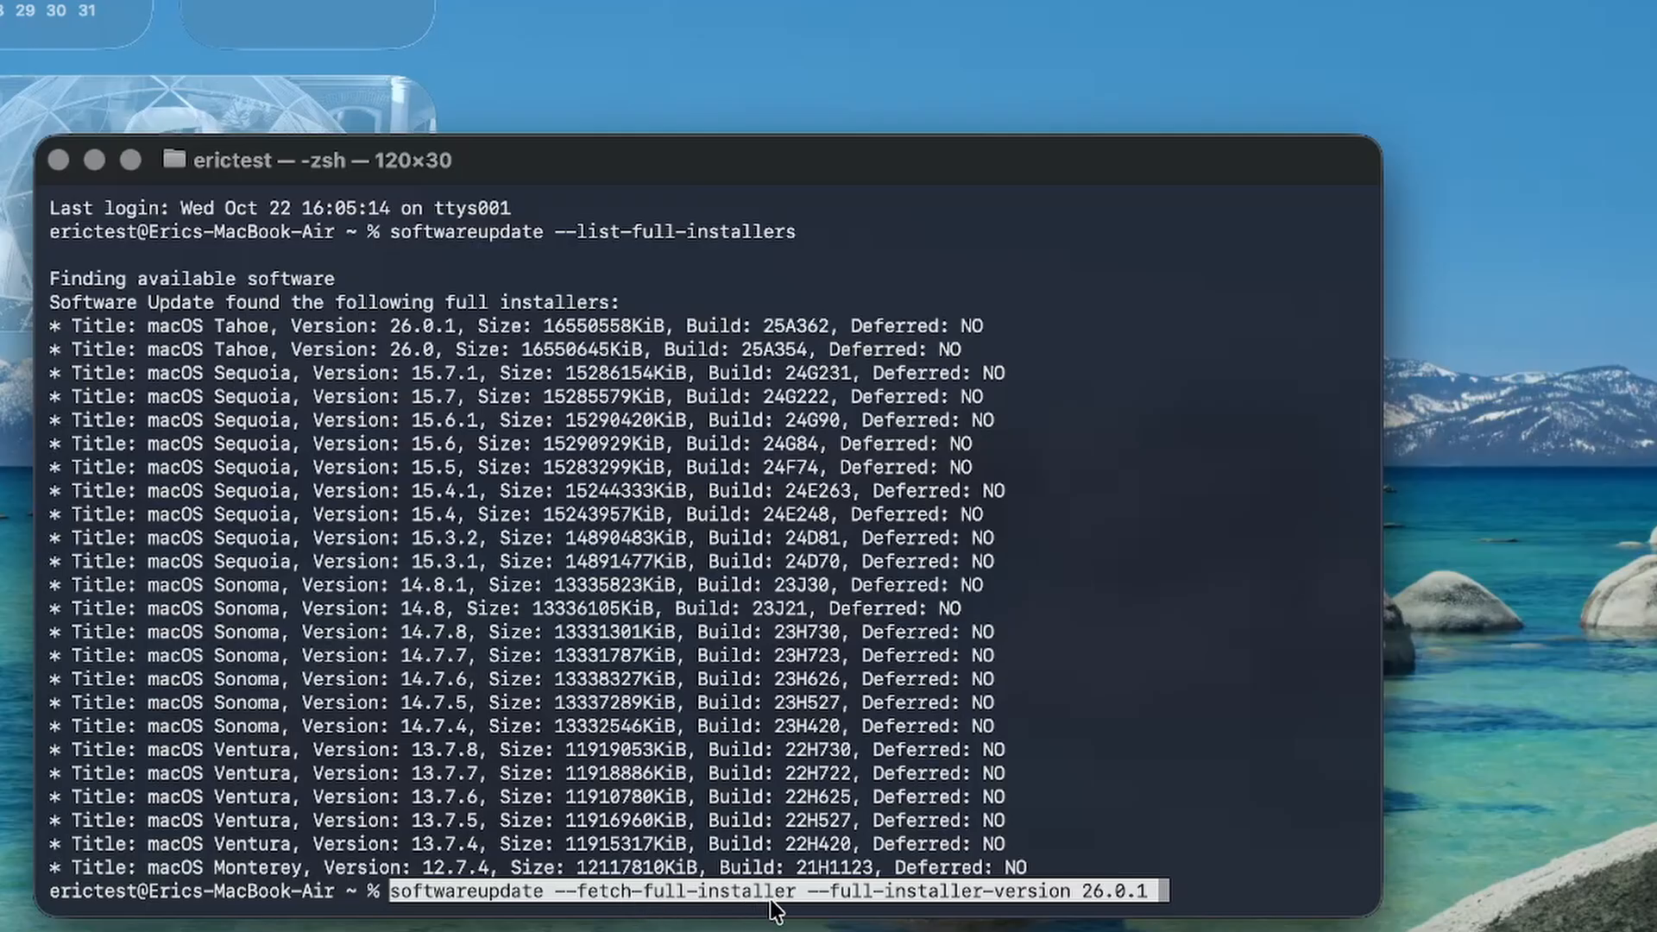
pyautogui.moveTo(1108, 903)
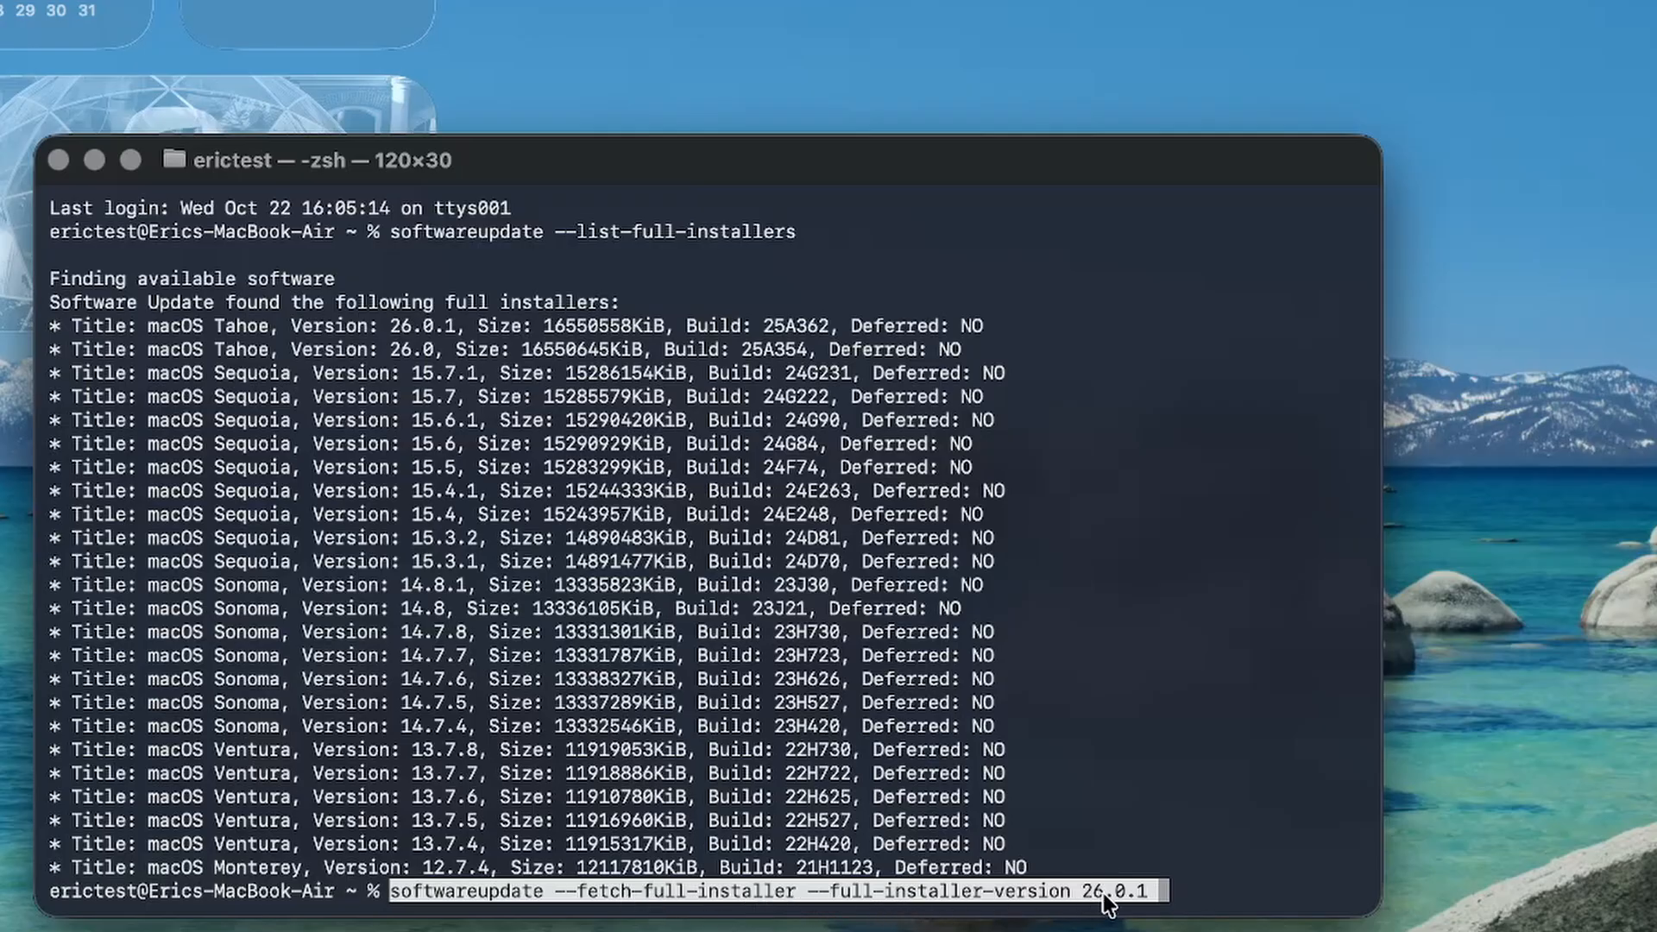
pyautogui.moveTo(1170, 903)
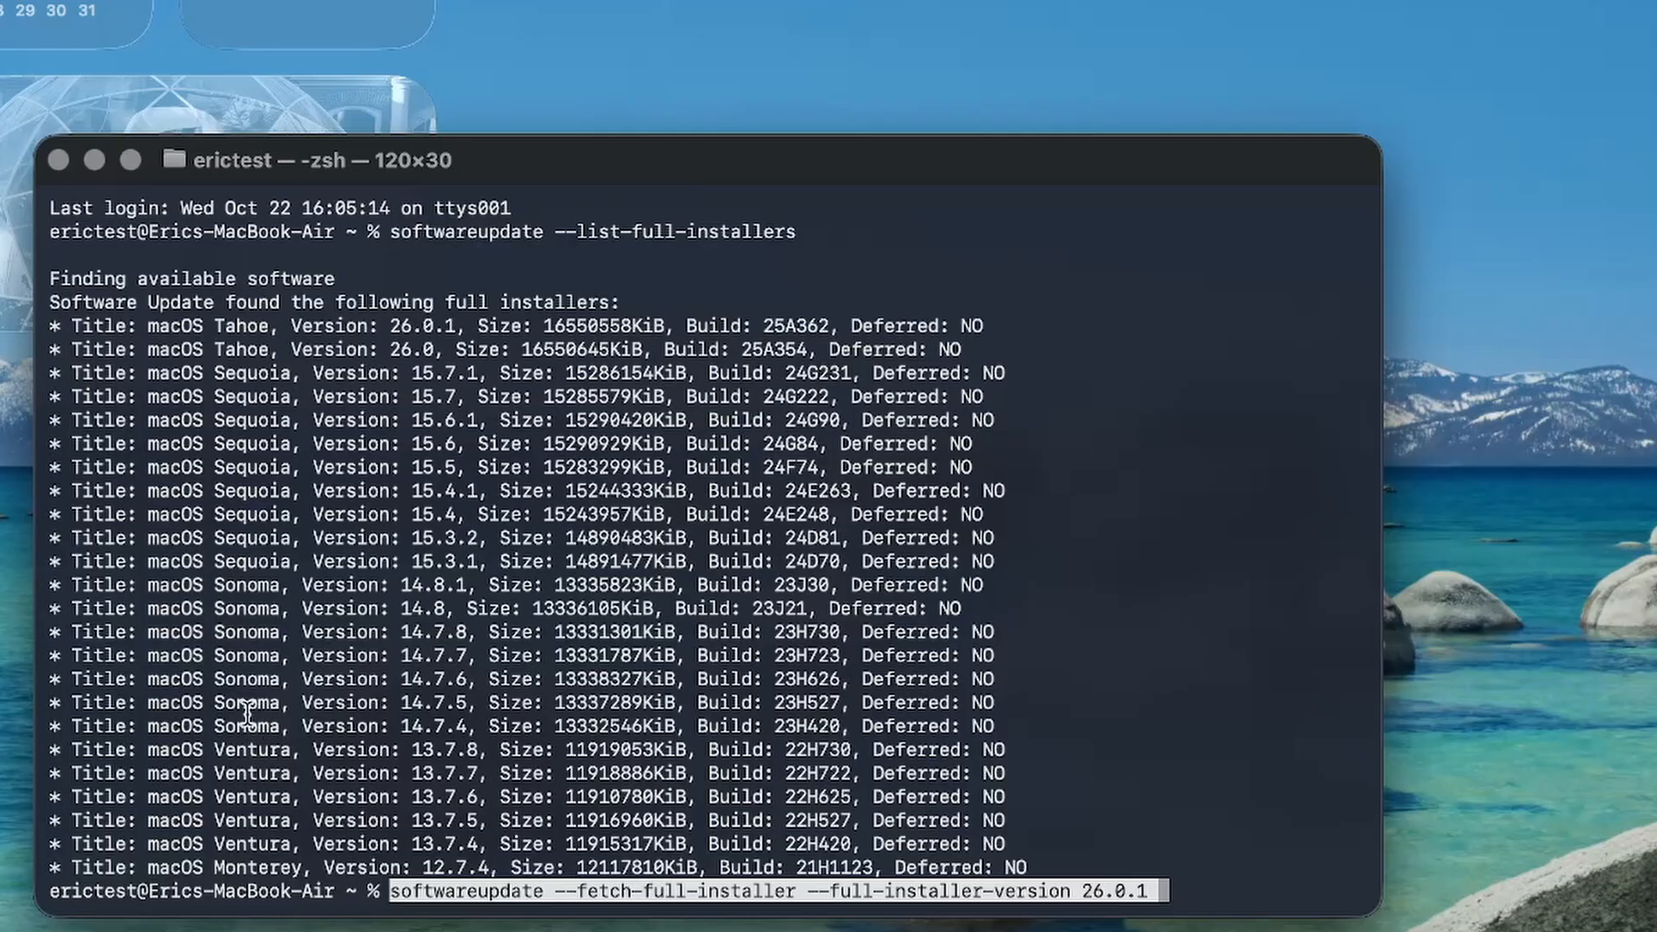
pyautogui.moveTo(438, 695)
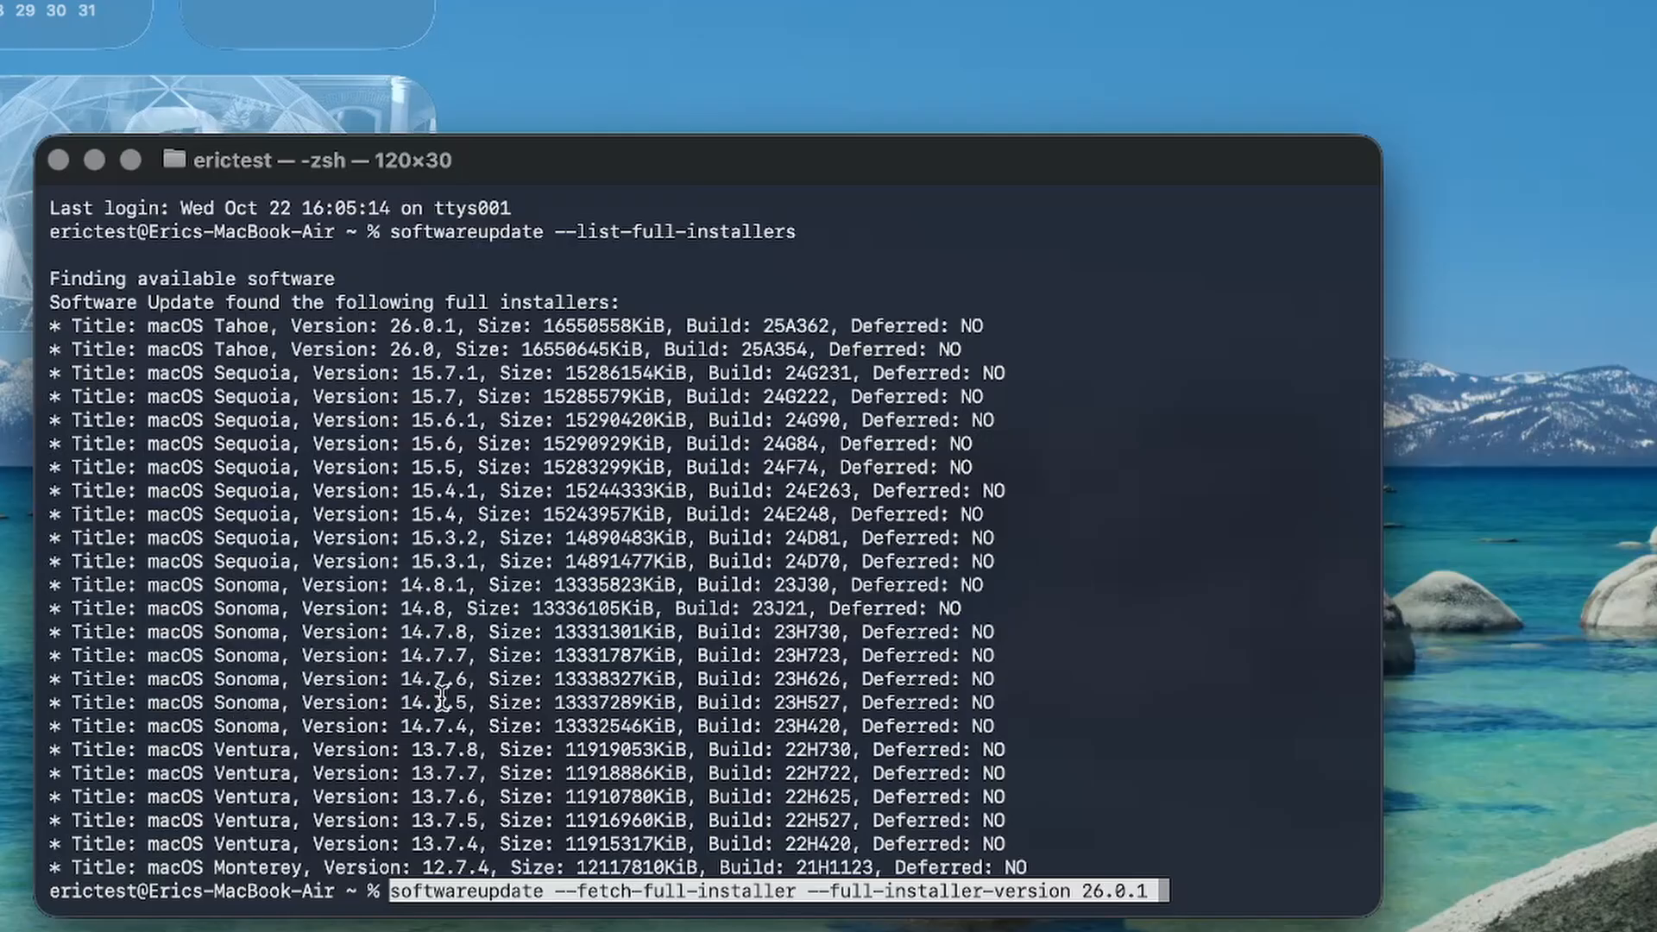
pyautogui.moveTo(428, 290)
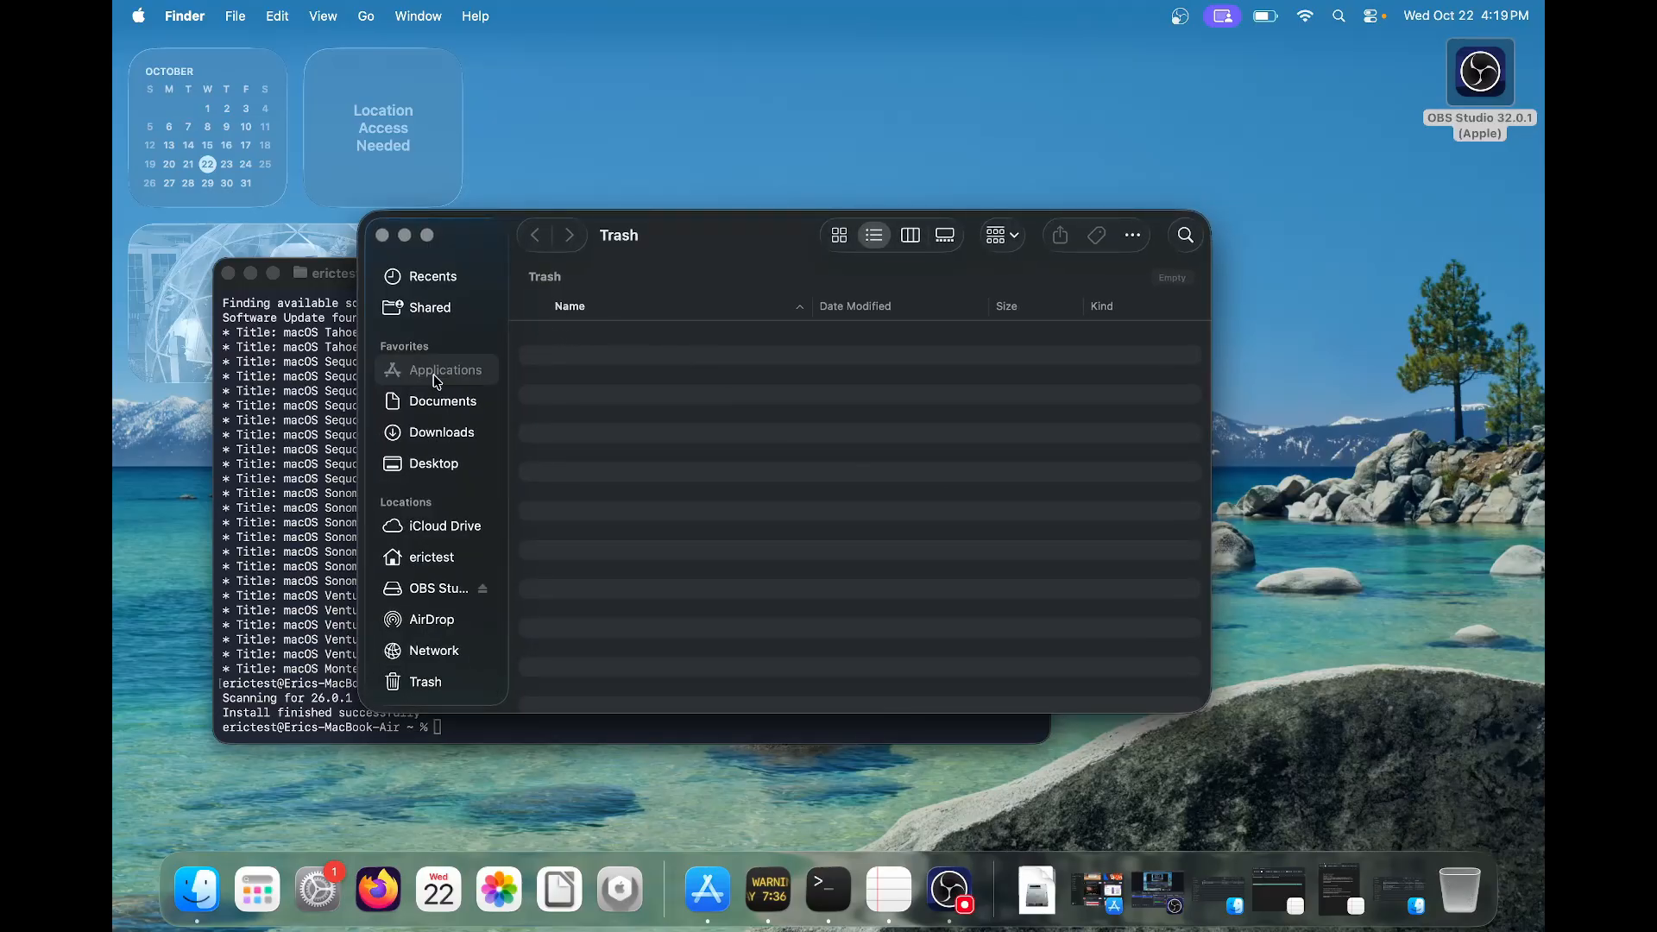
# Show Applications with Install macOS Tahoe listed and allow the USB drive to connect.
pyautogui.click(445, 369)
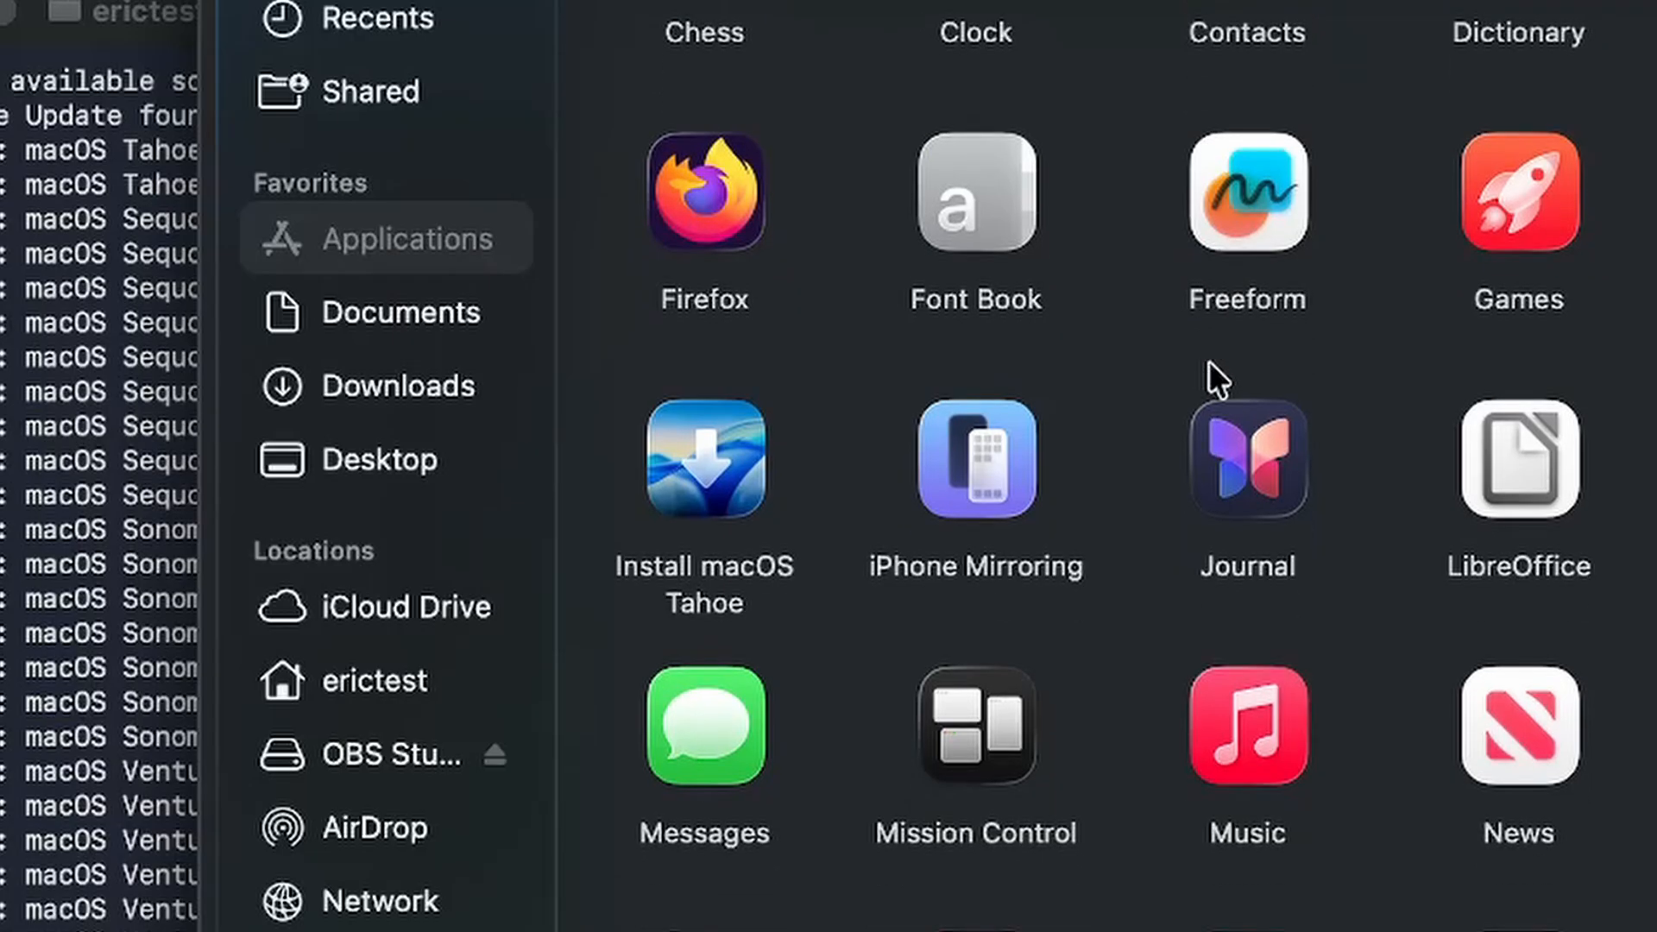
pyautogui.moveTo(661, 566)
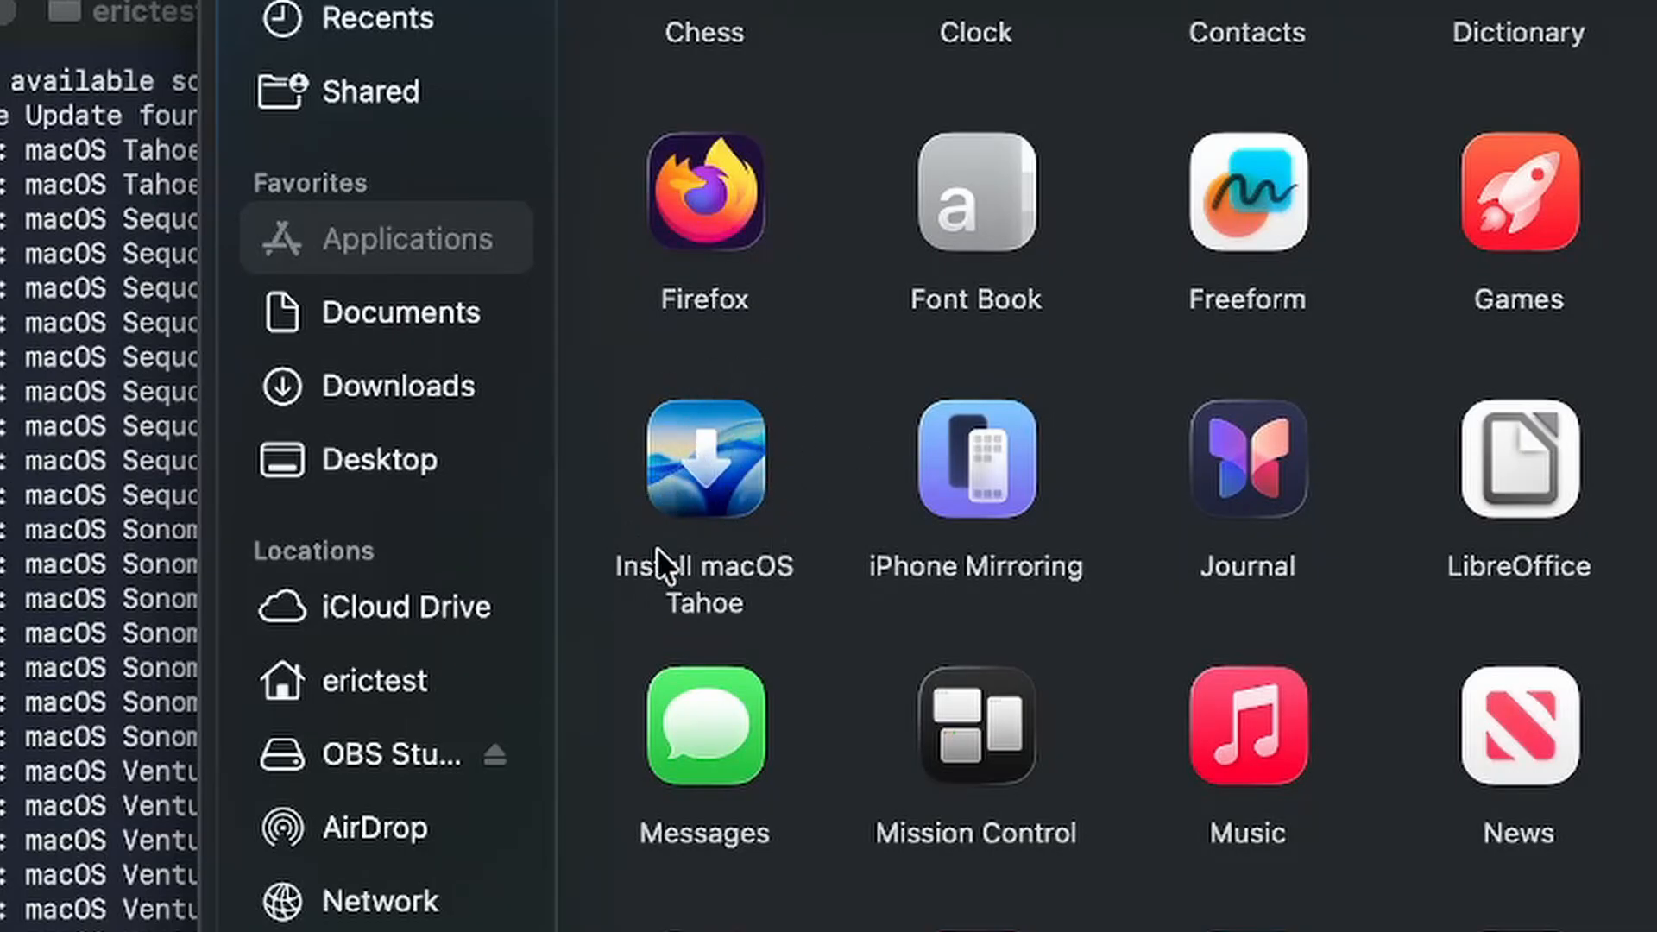
pyautogui.moveTo(666, 549)
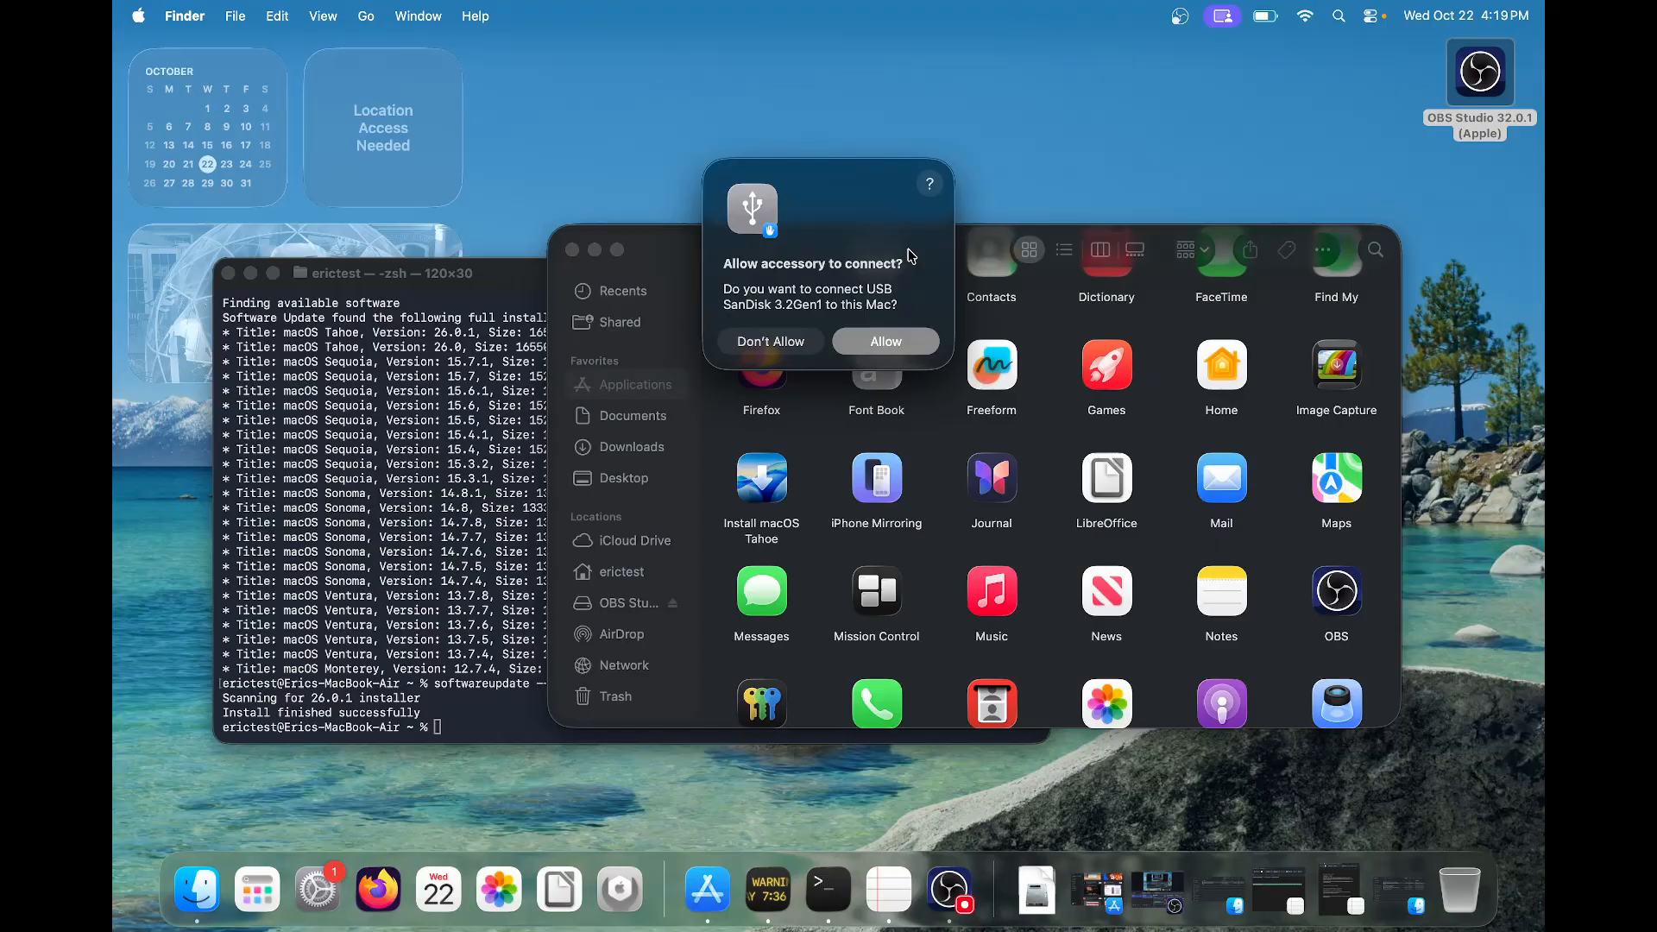
pyautogui.click(884, 340)
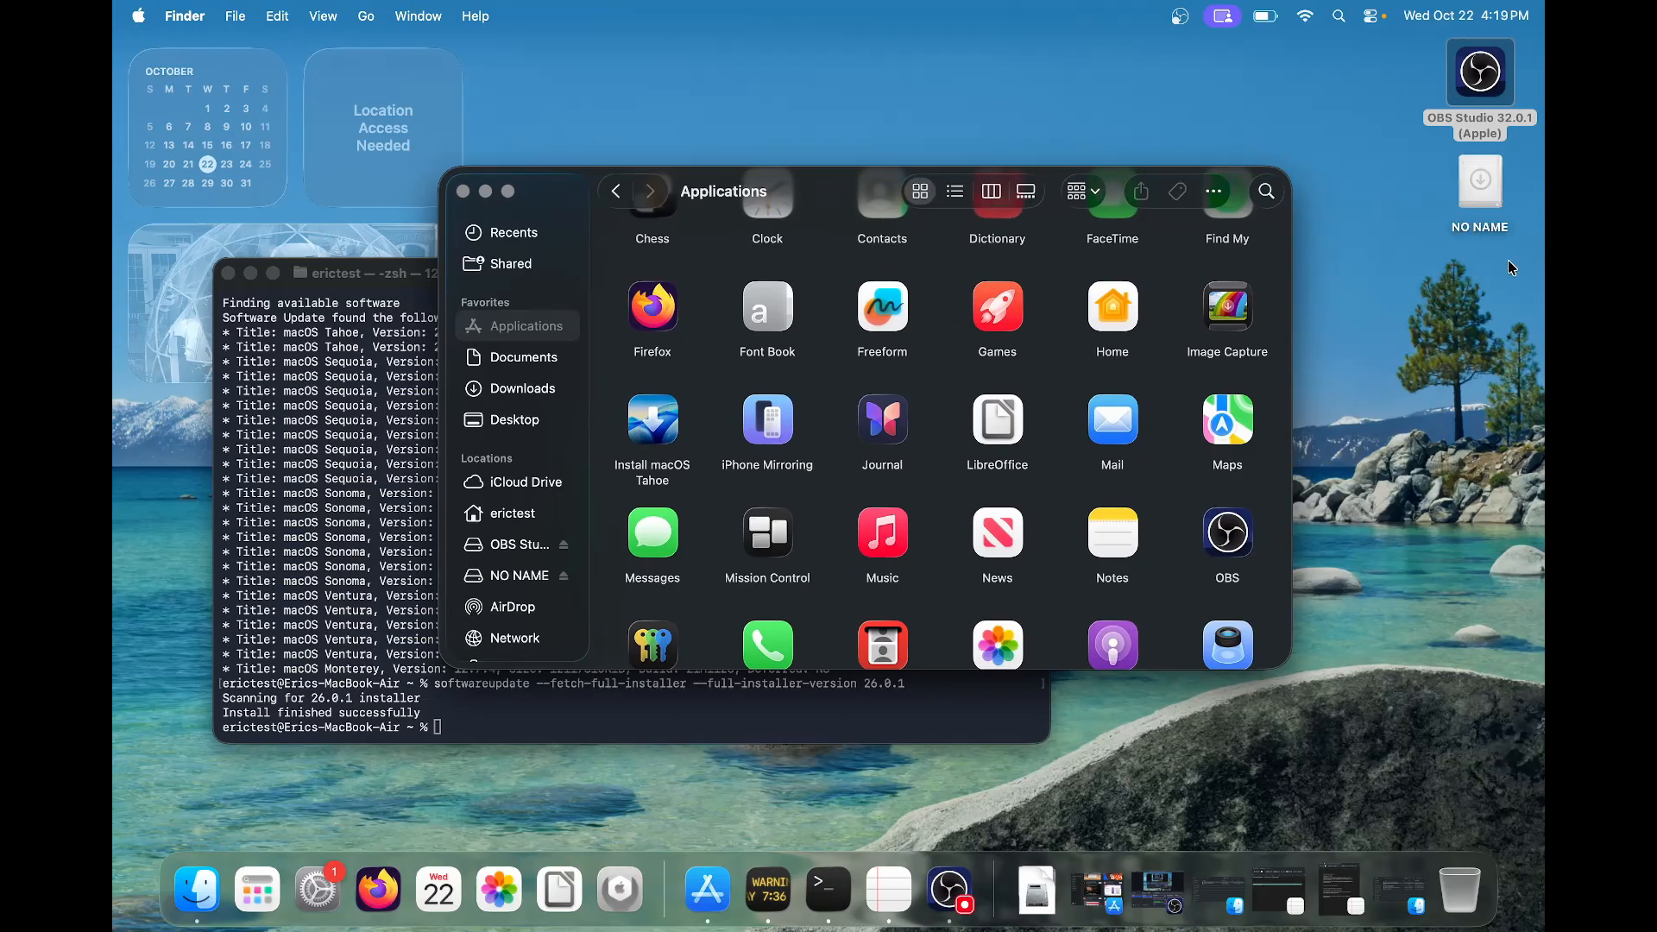
pyautogui.moveTo(1489, 177)
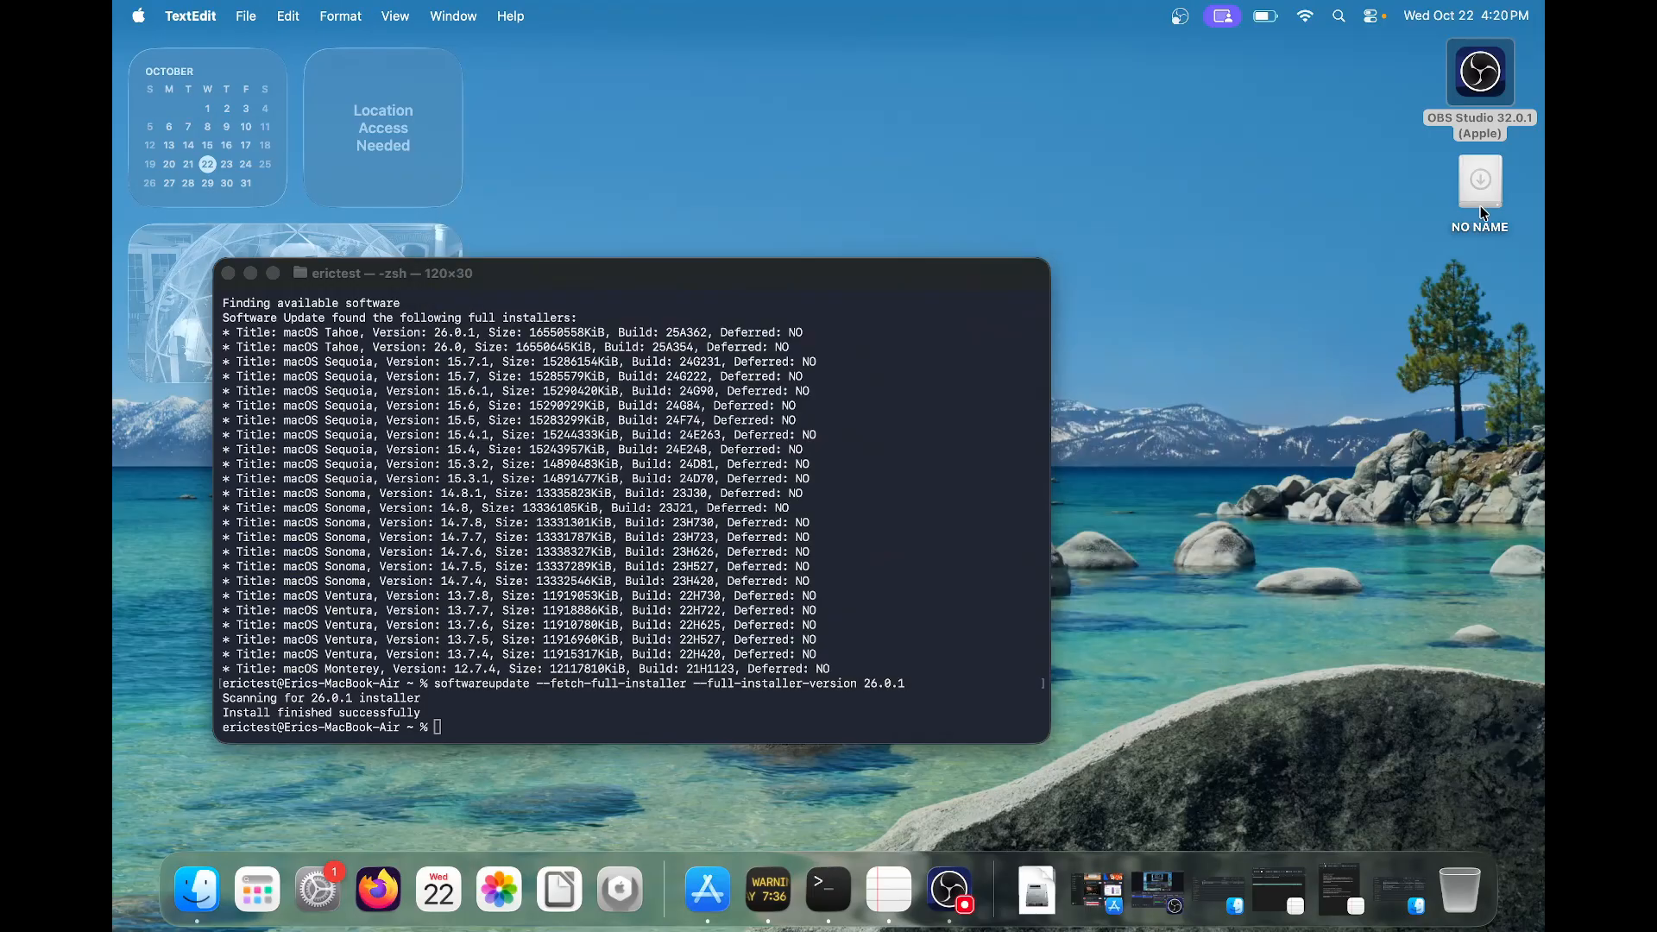
pyautogui.moveTo(1406, 219)
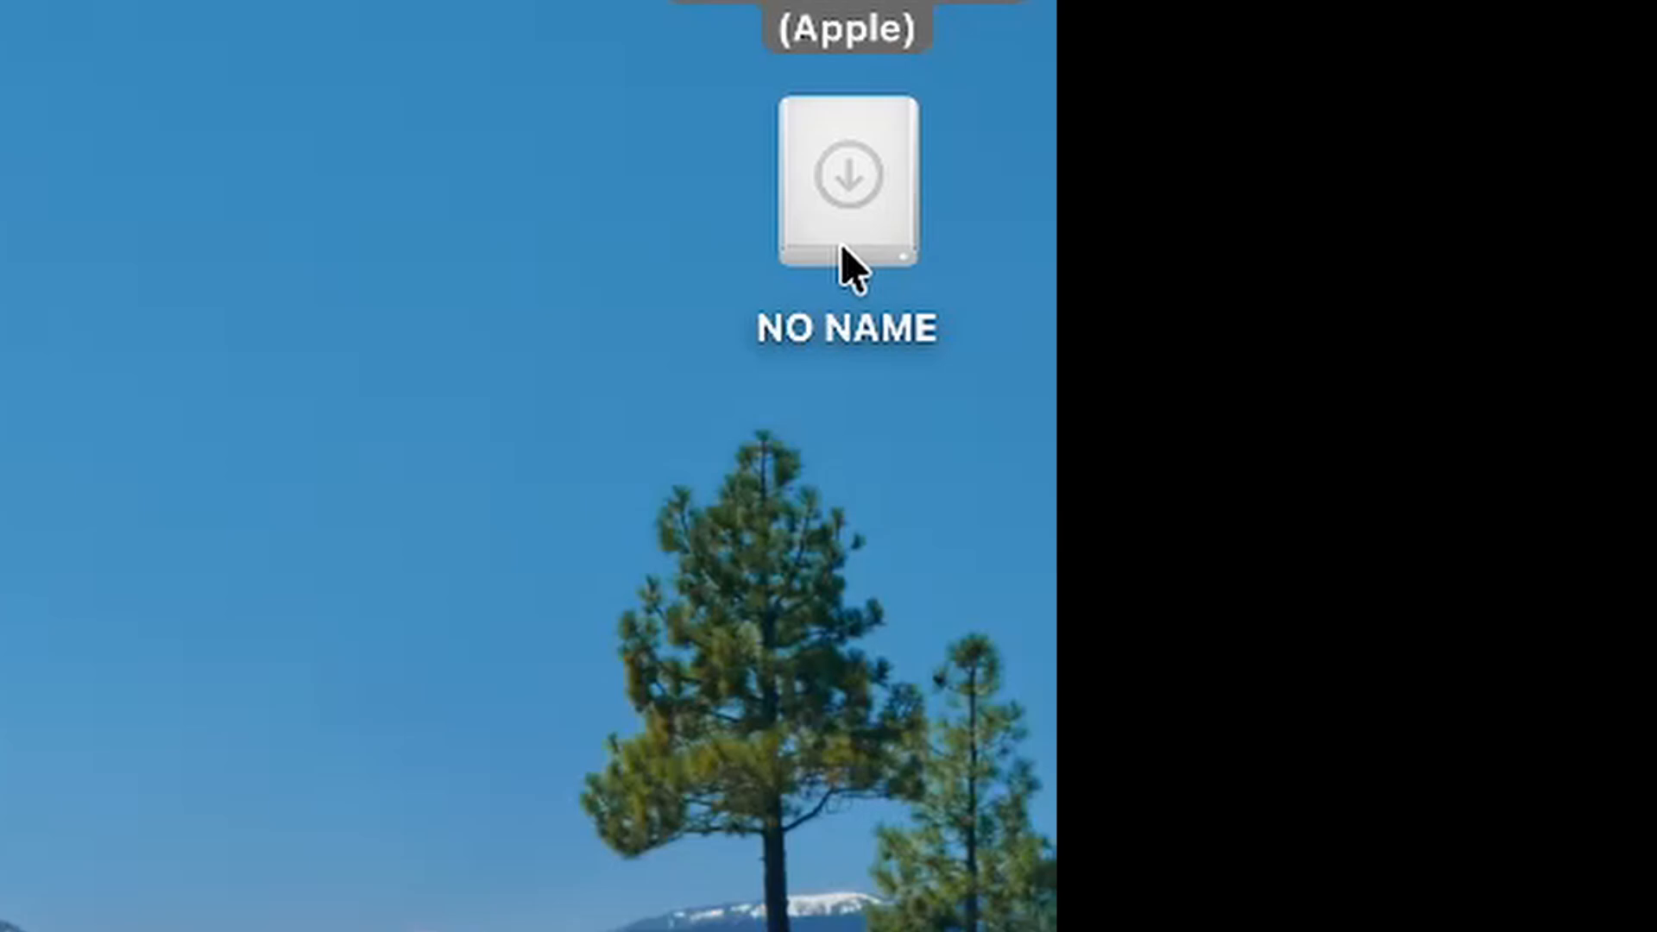
# Rename the NO NAME USB volume on the desktop to macOSTahoe.
pyautogui.rightClick(845, 179)
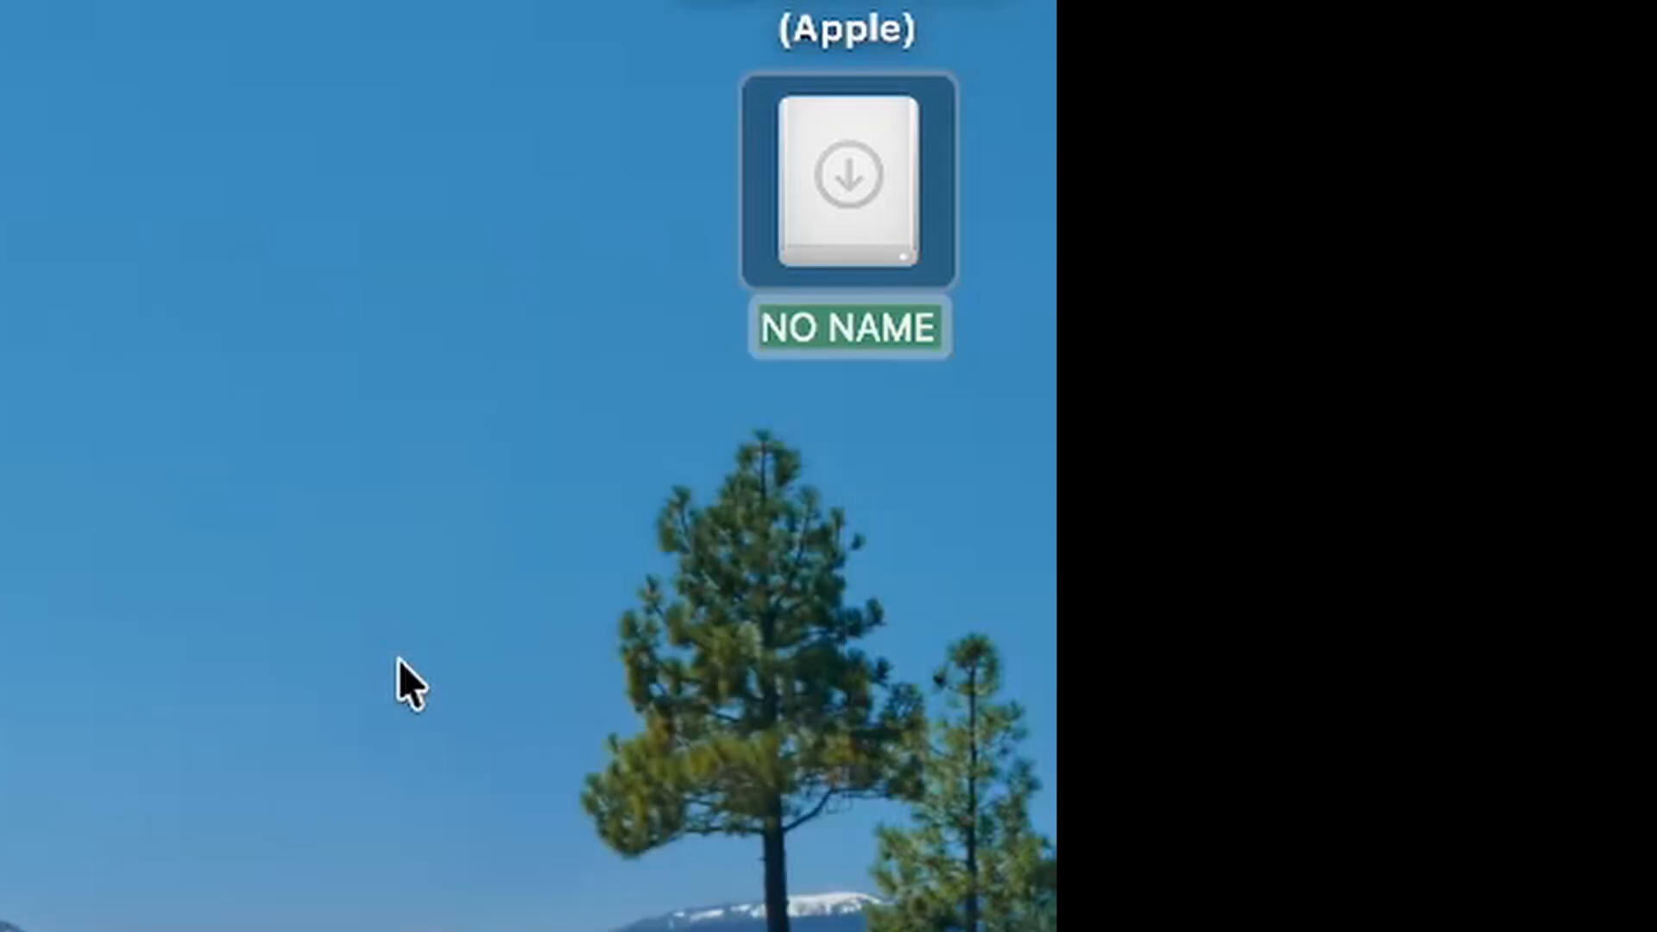
pyautogui.write('macOSTaho')
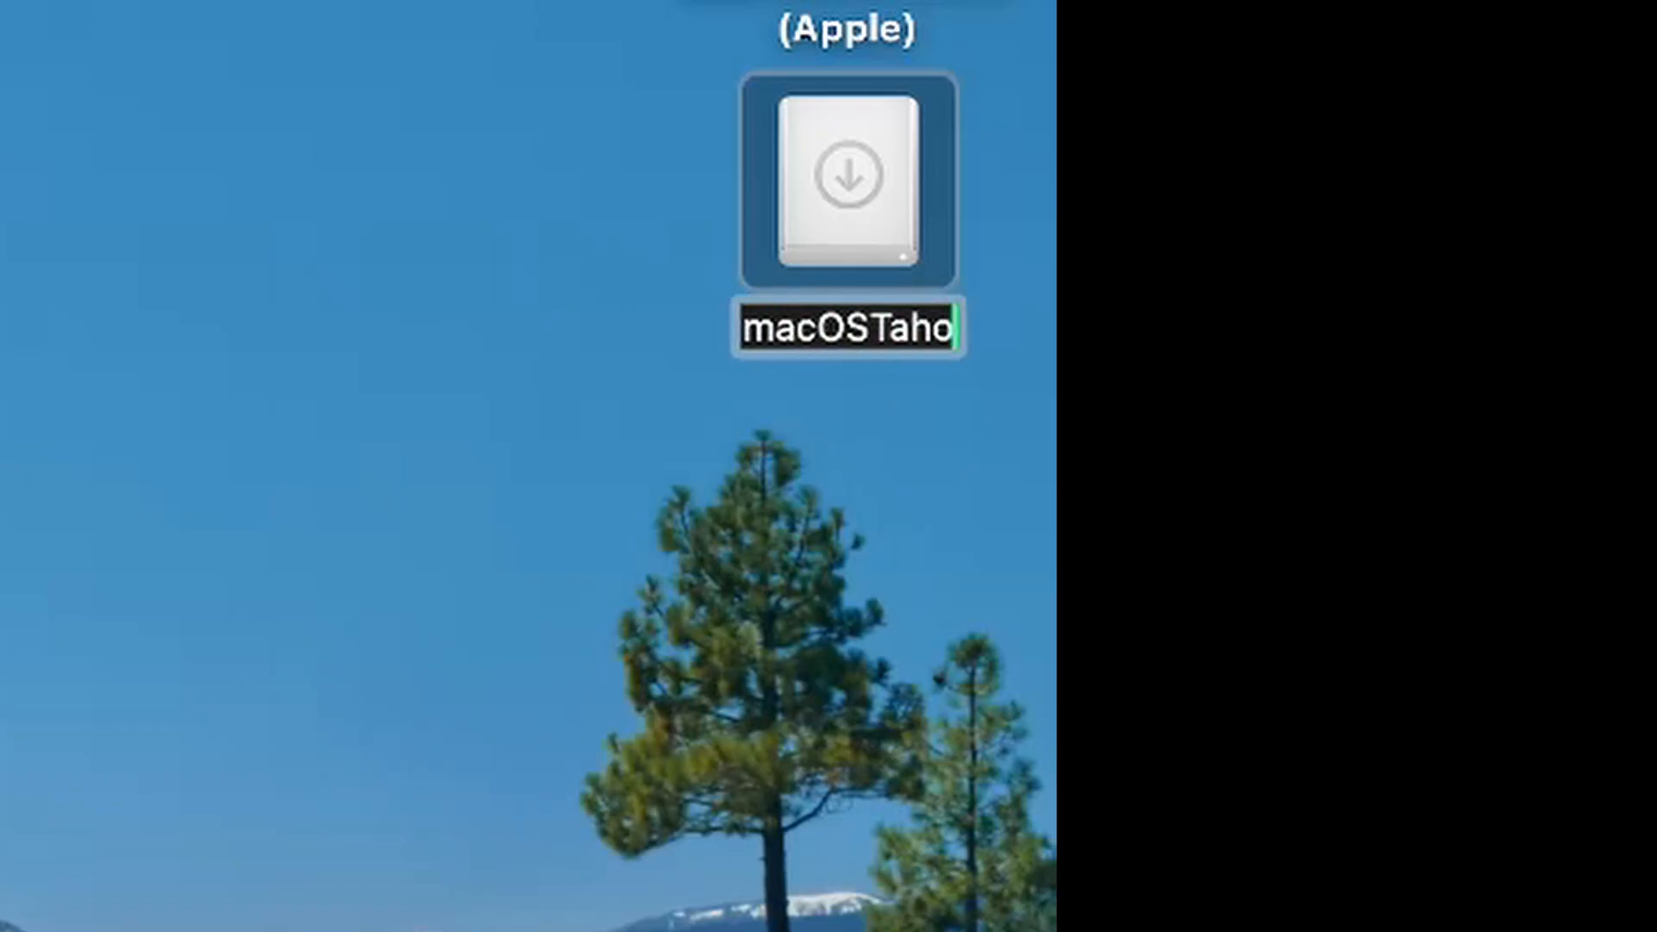
pyautogui.write('e')
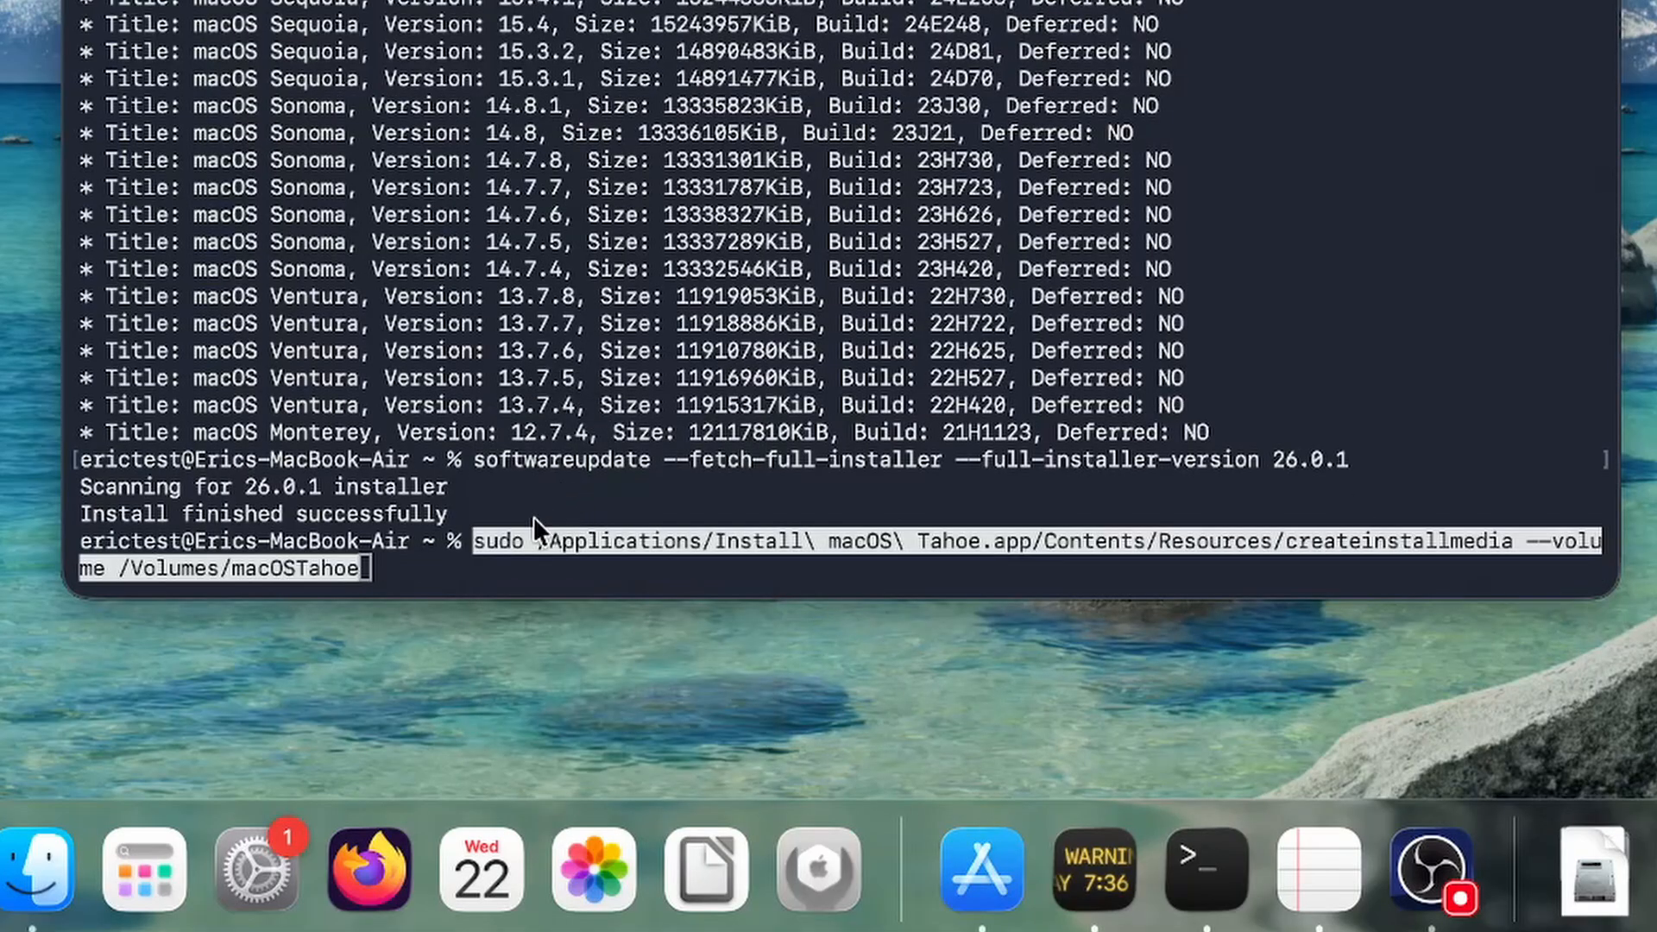
pyautogui.moveTo(298, 590)
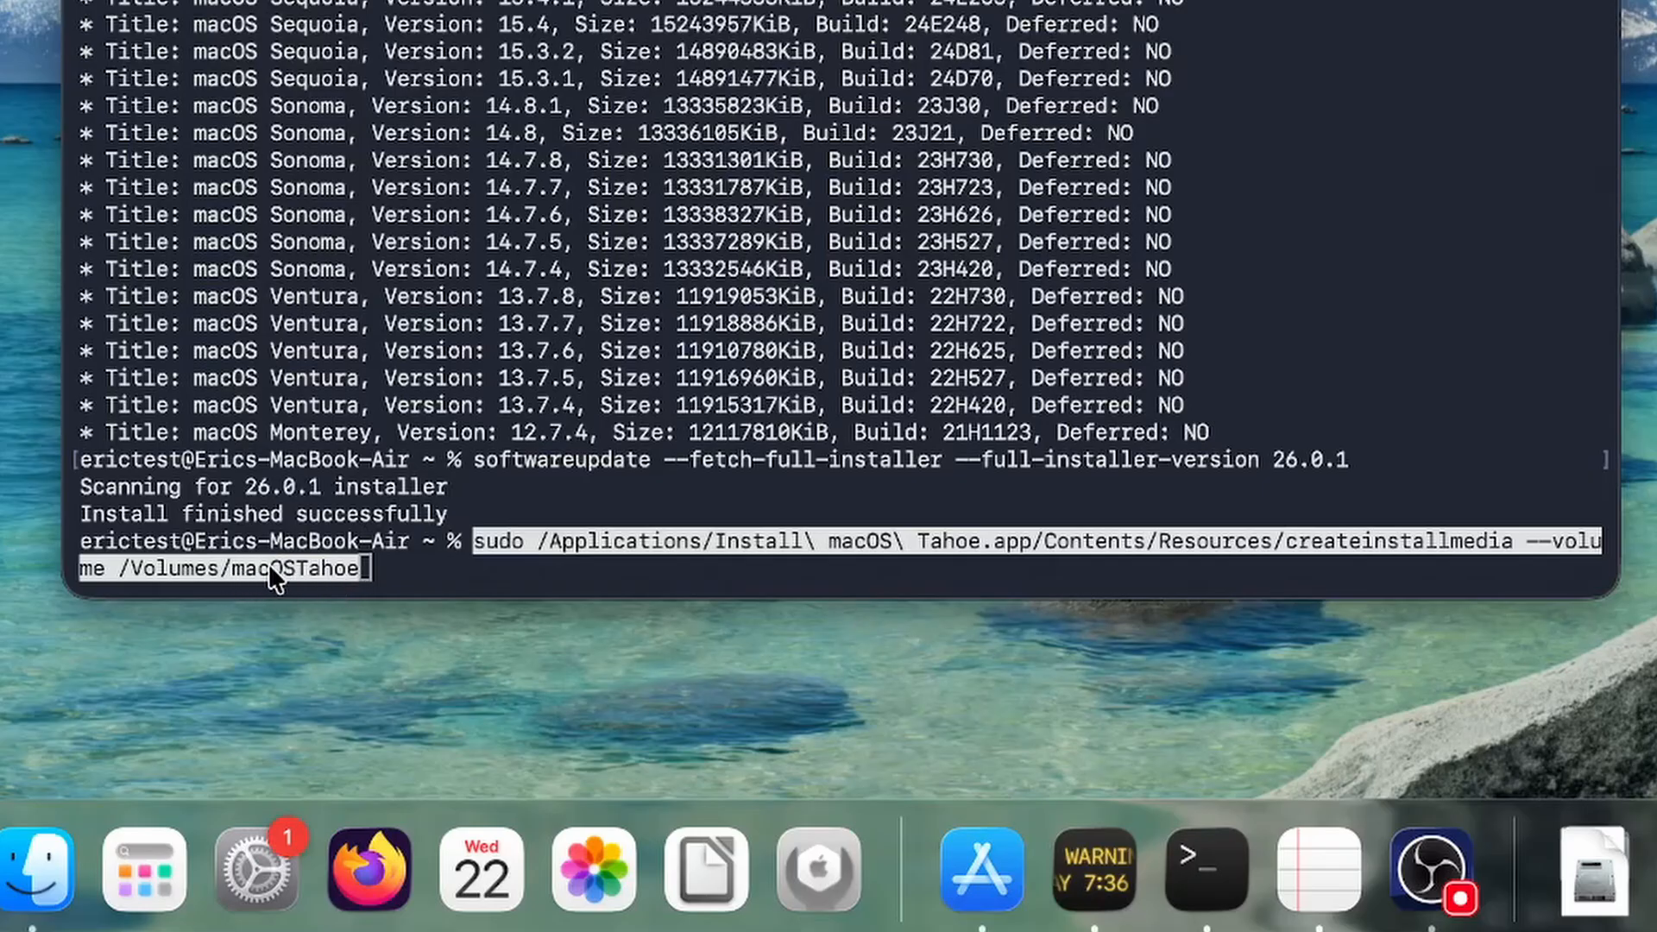
pyautogui.moveTo(323, 584)
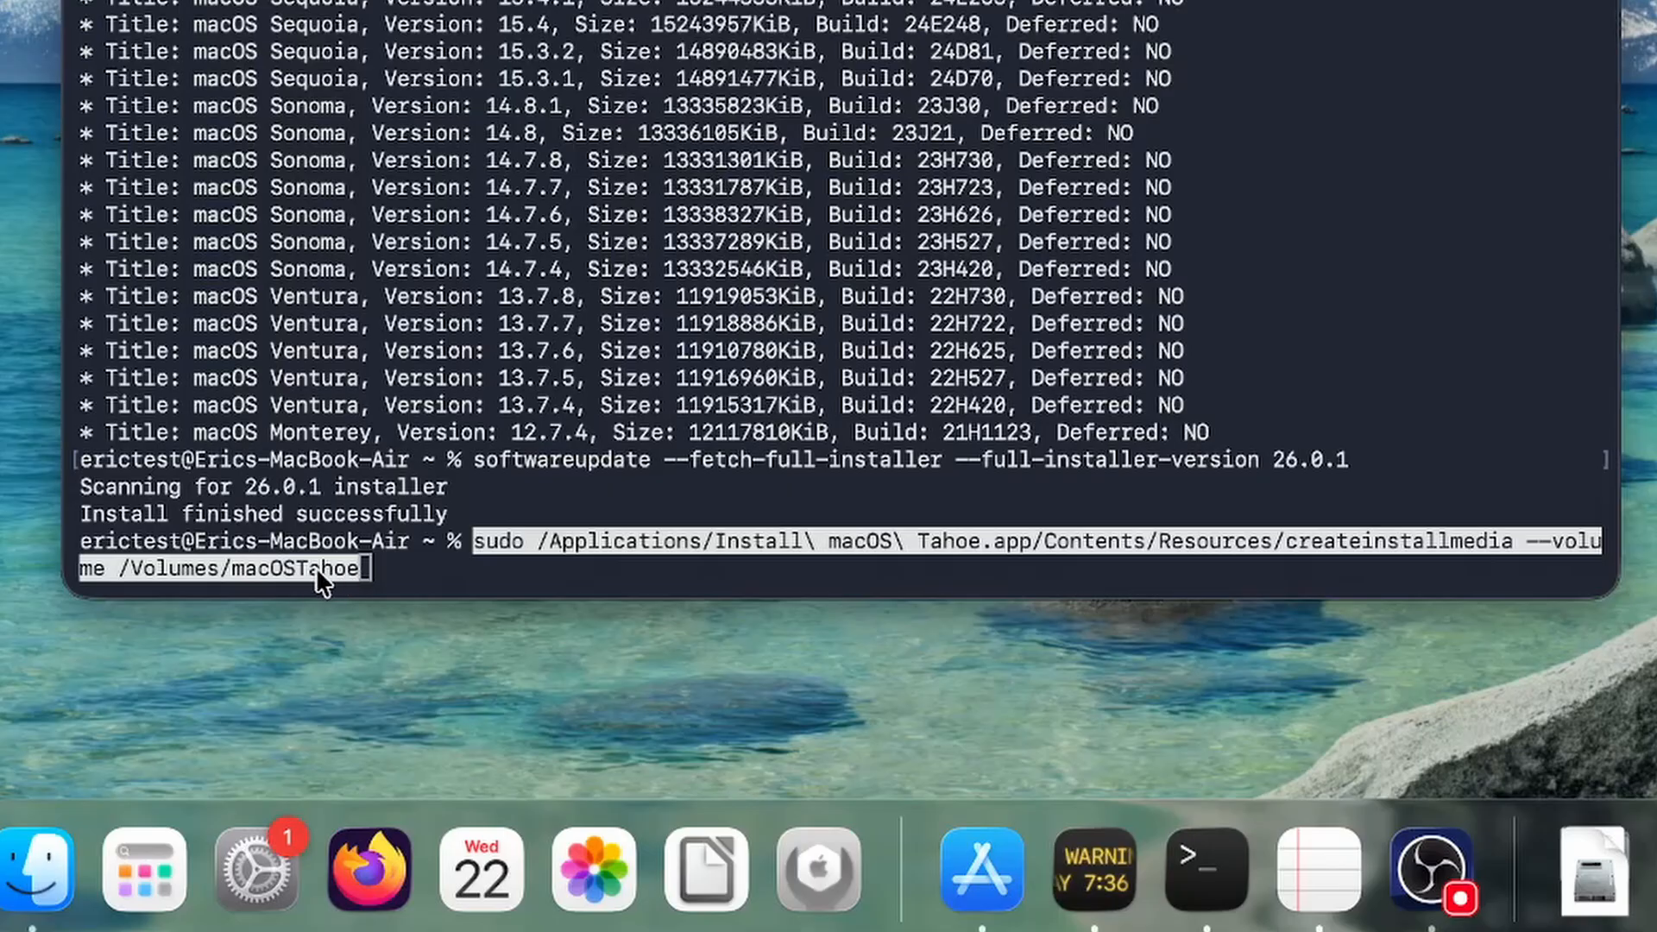
pyautogui.moveTo(238, 587)
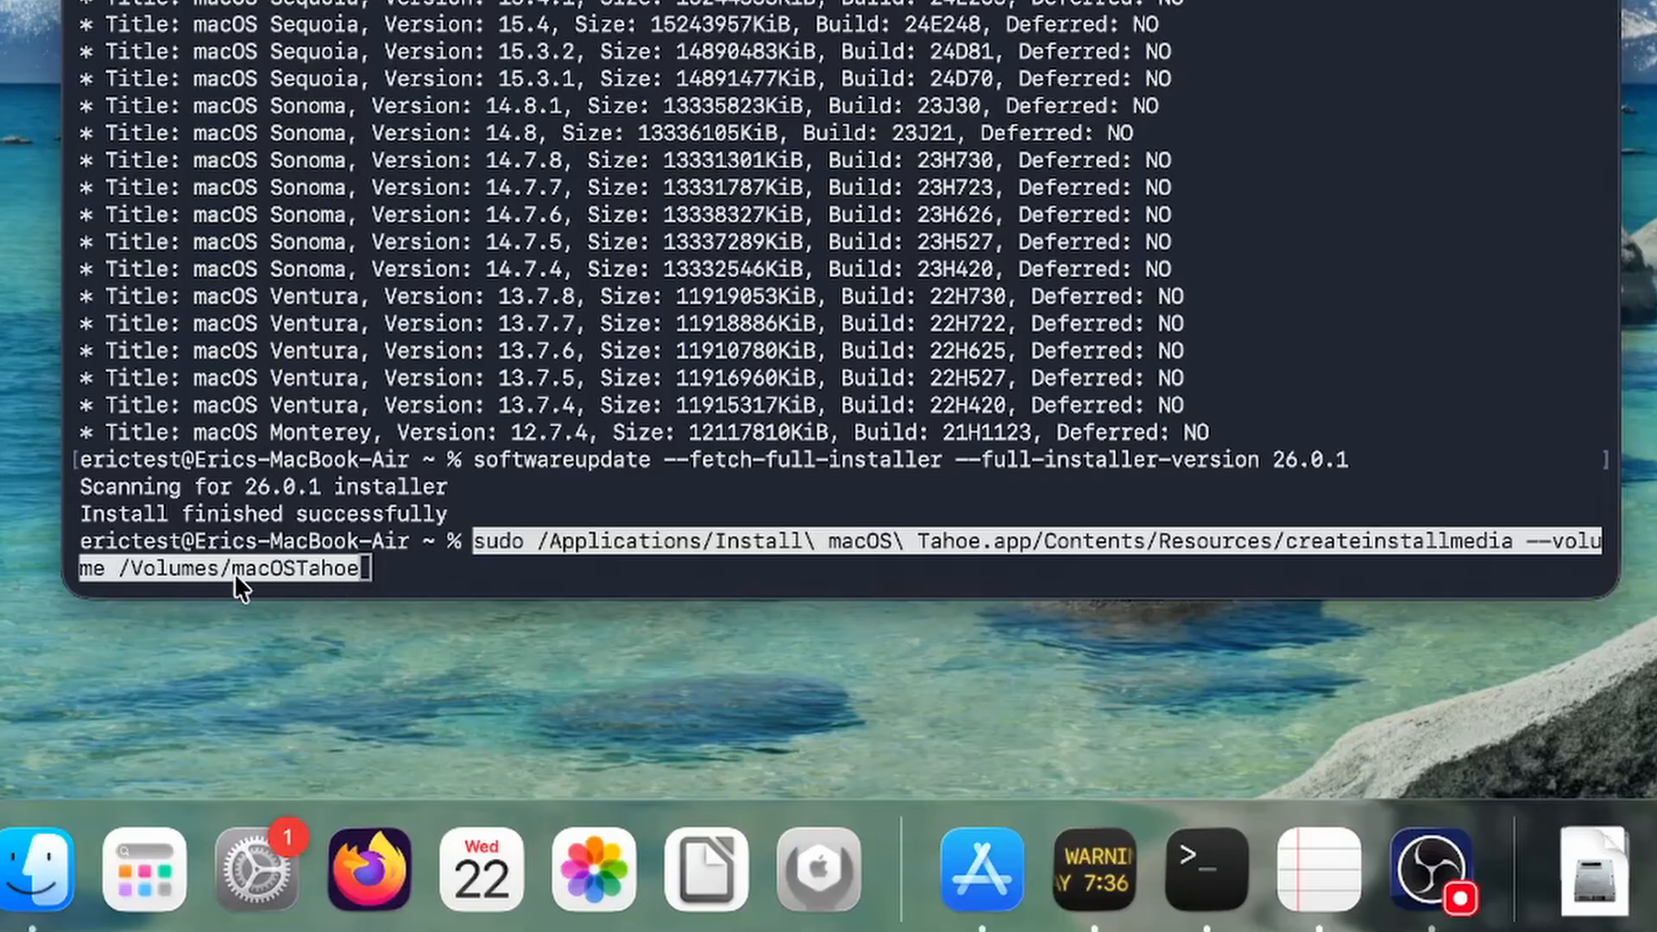
pyautogui.moveTo(373, 577)
pyautogui.write('Y')
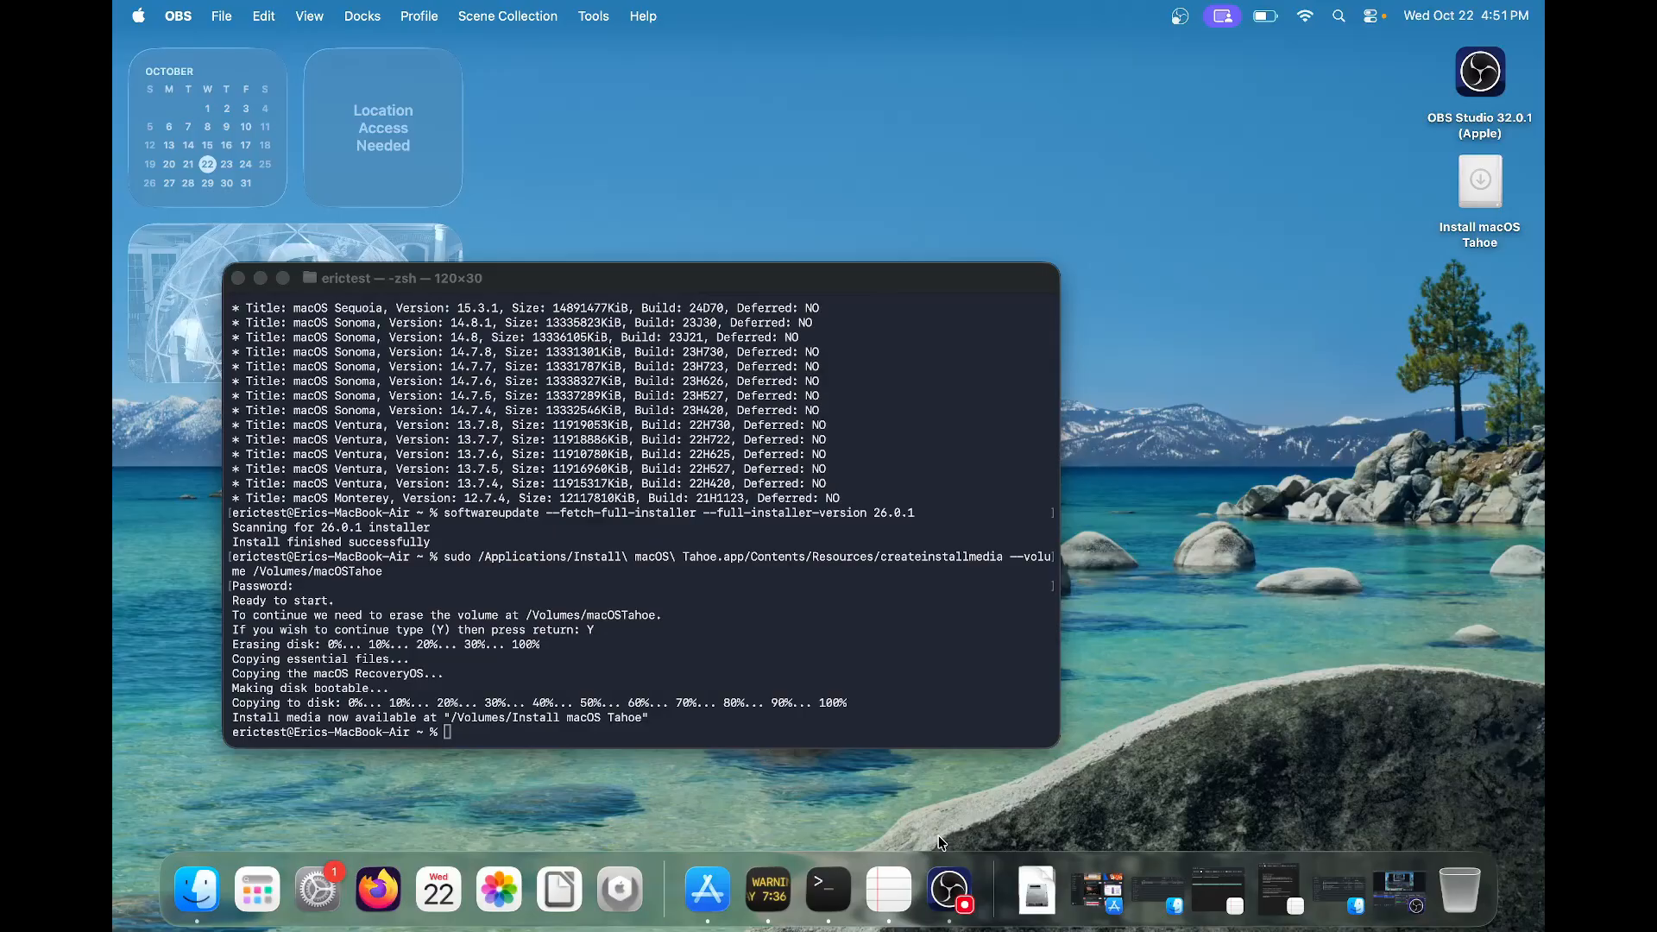
pyautogui.moveTo(184, 304)
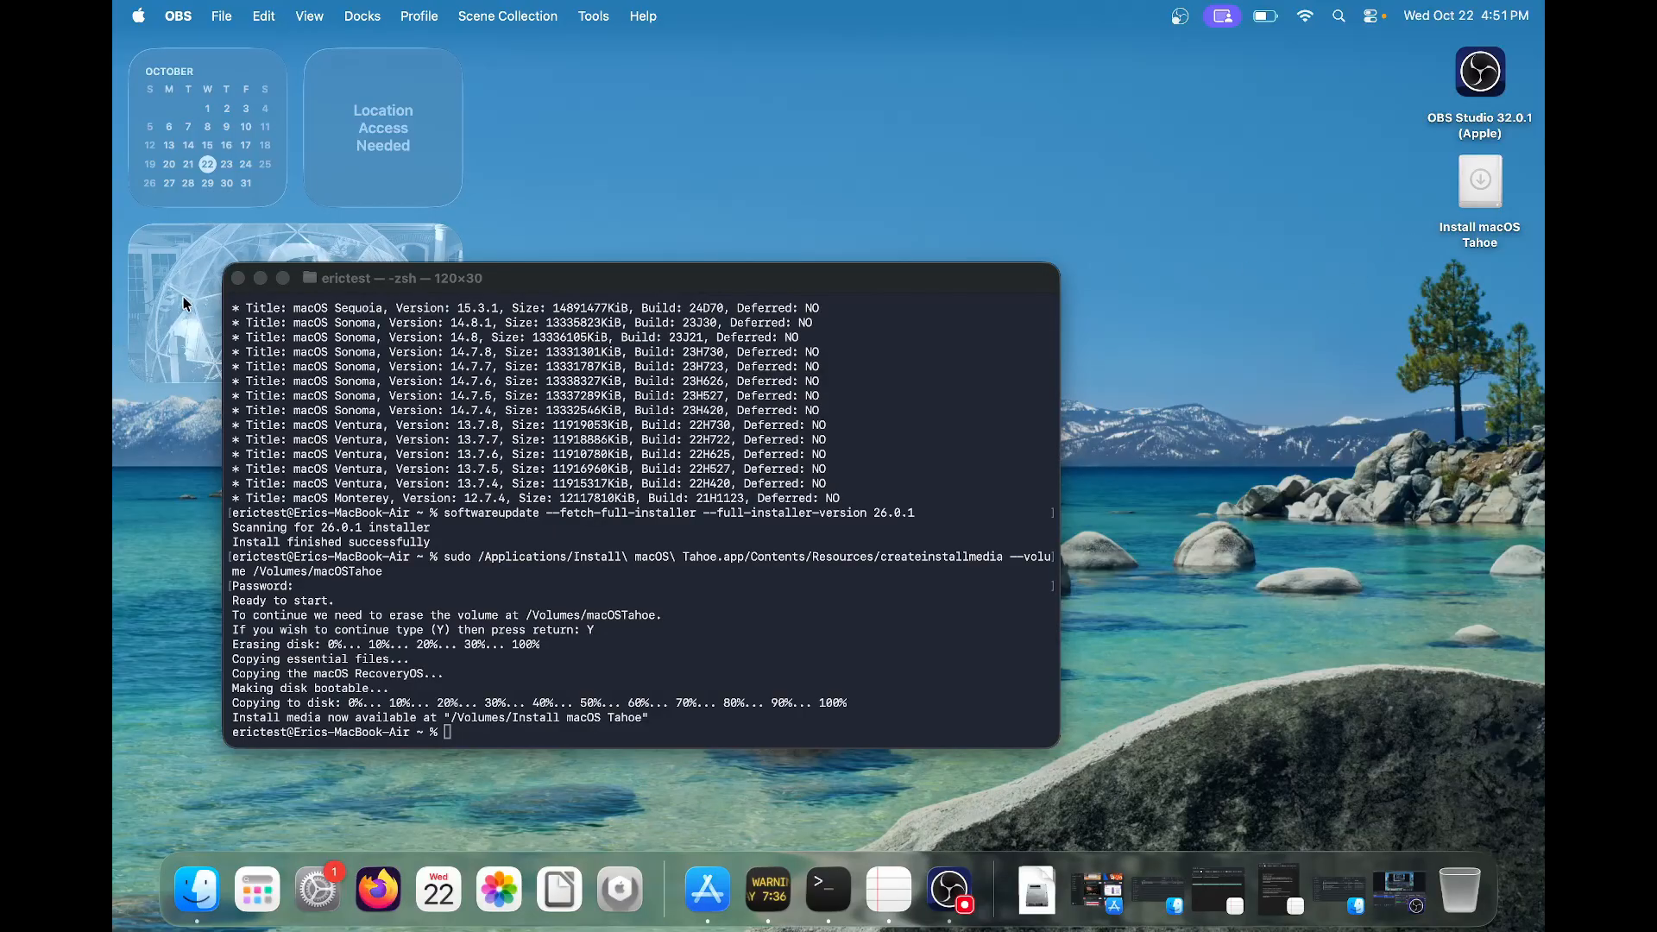